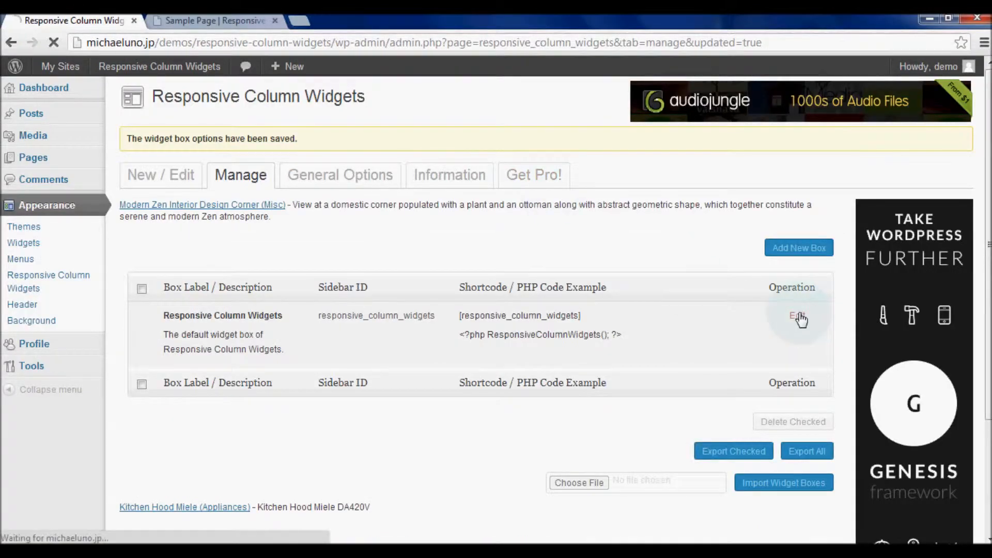
- Edit the default widget box and scroll to its Auto-Insert settings
click(797, 316)
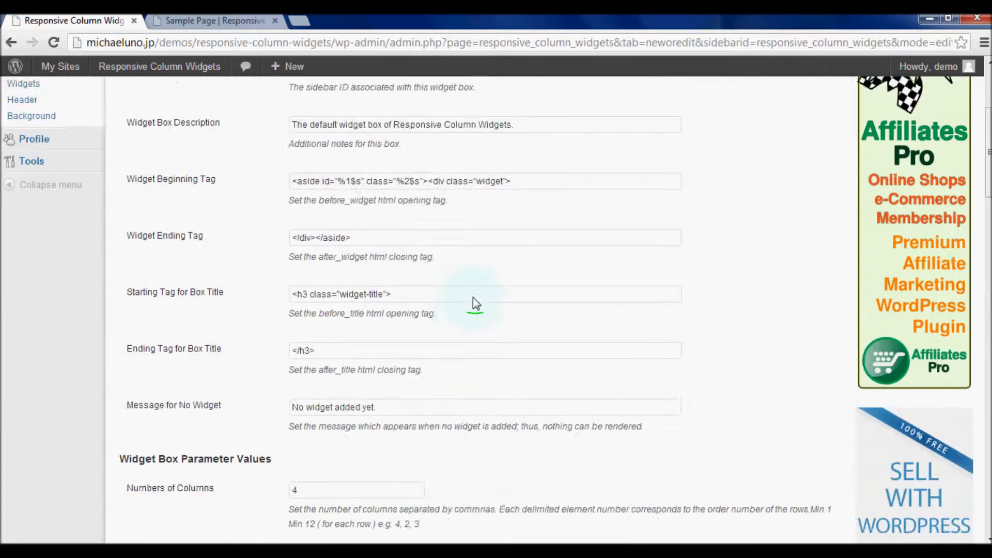
scroll(down, 3)
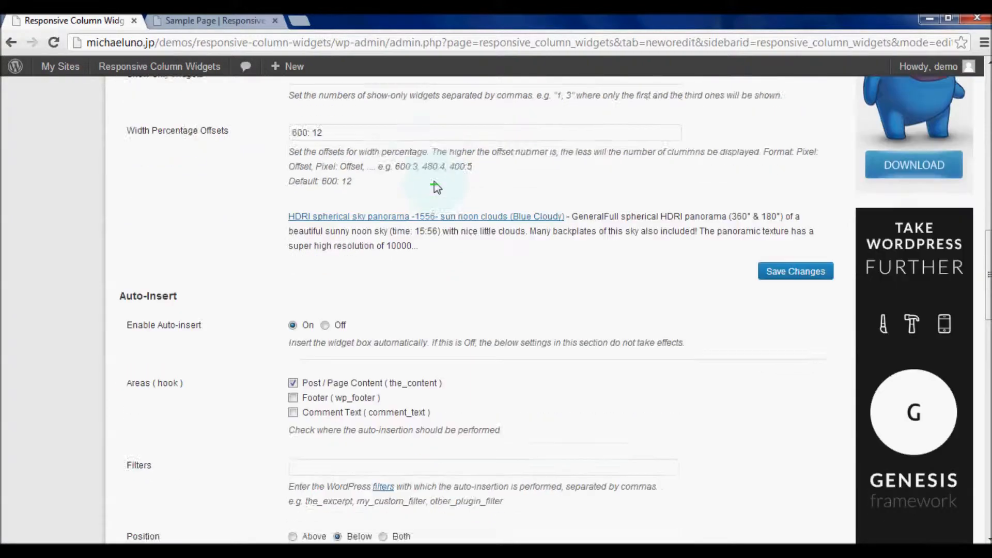
scroll(down, 3)
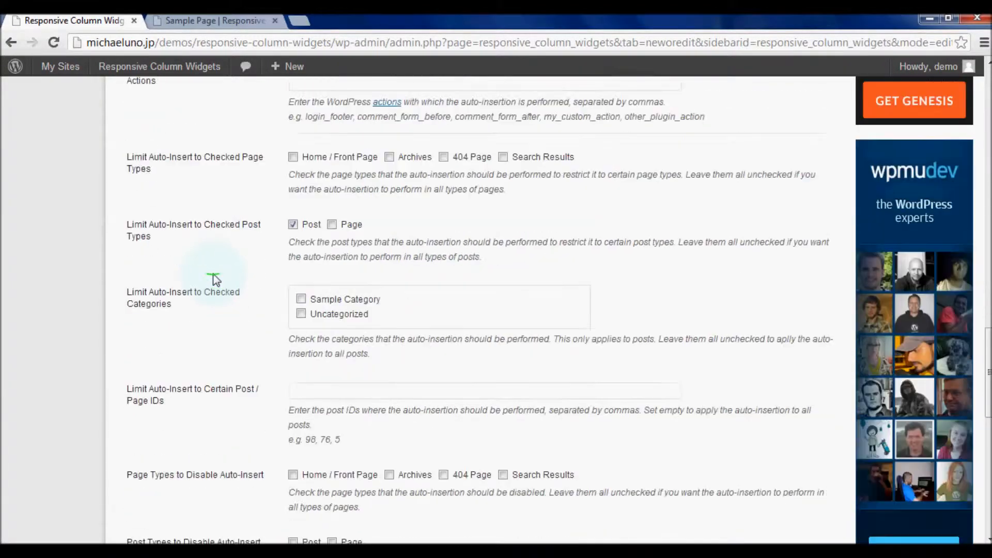
scroll(down, 3)
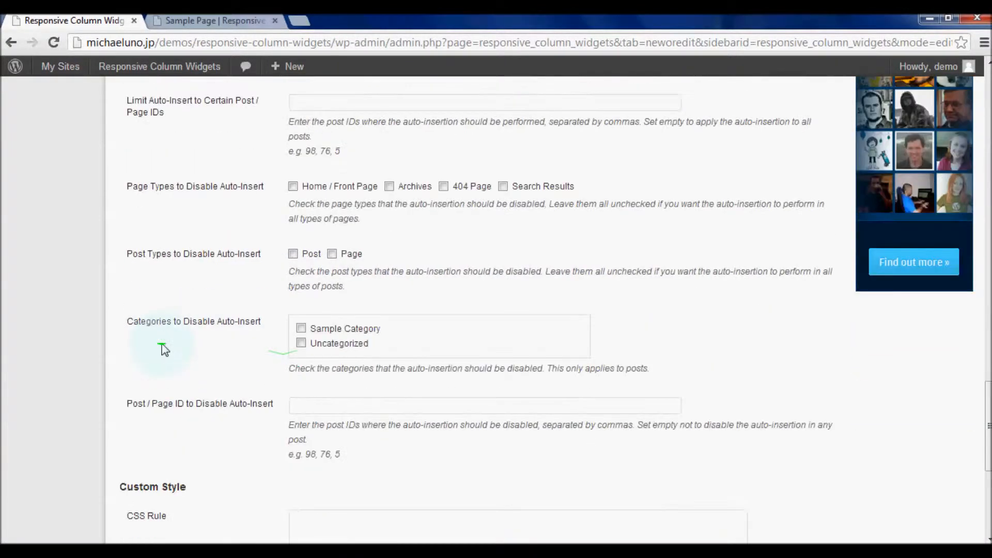
scroll(up, 3)
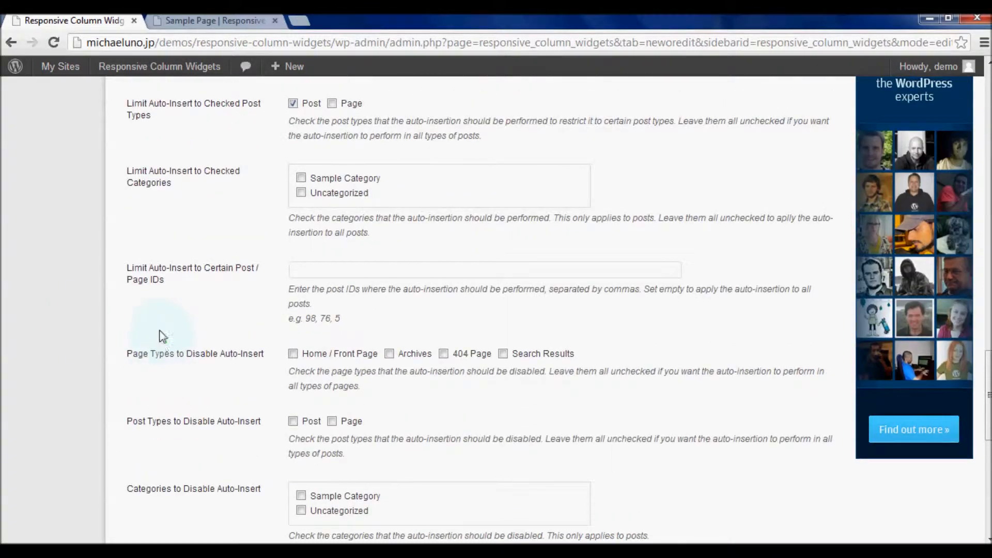
mouse_move(123, 315)
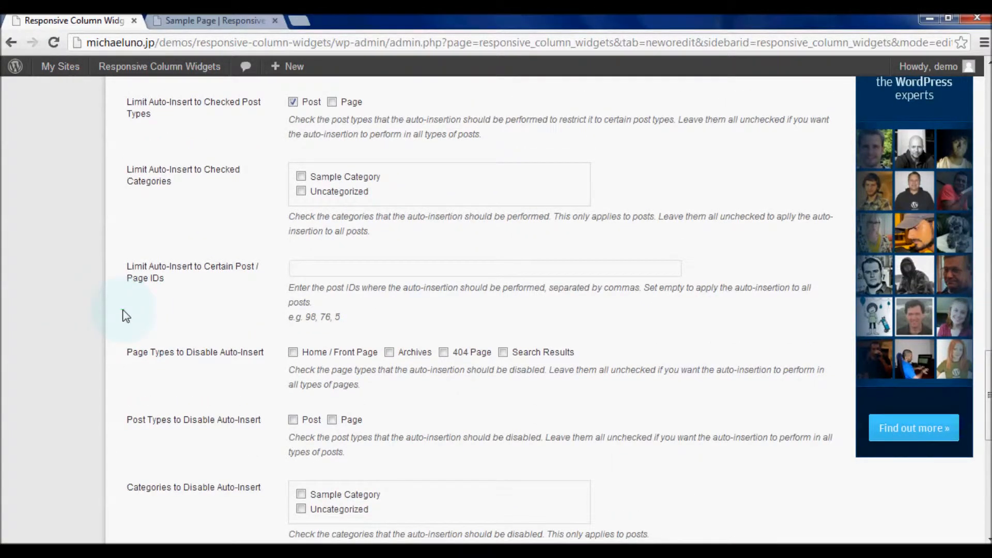
scroll(up, 3)
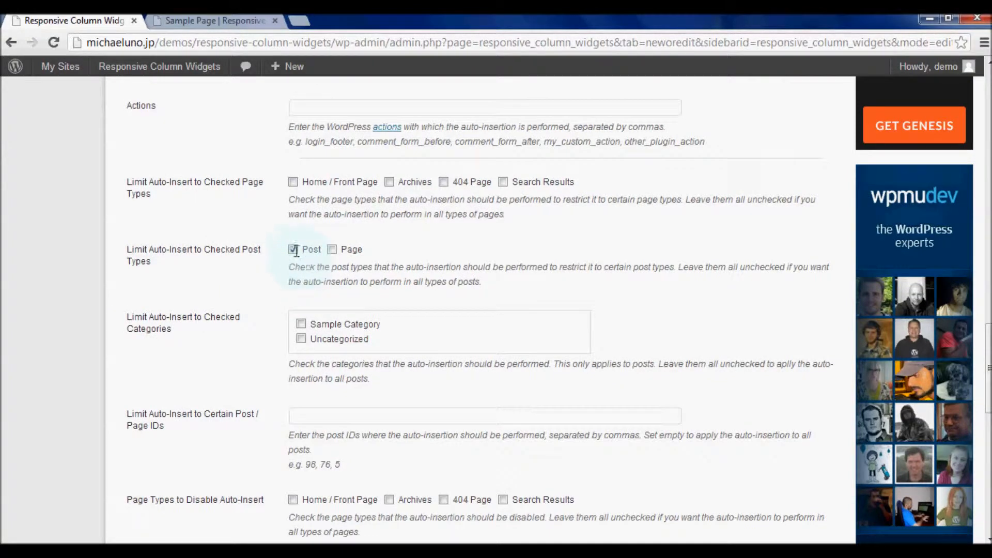
- Uncheck the Post type and check Sample Category in the auto-insert limits
click(293, 248)
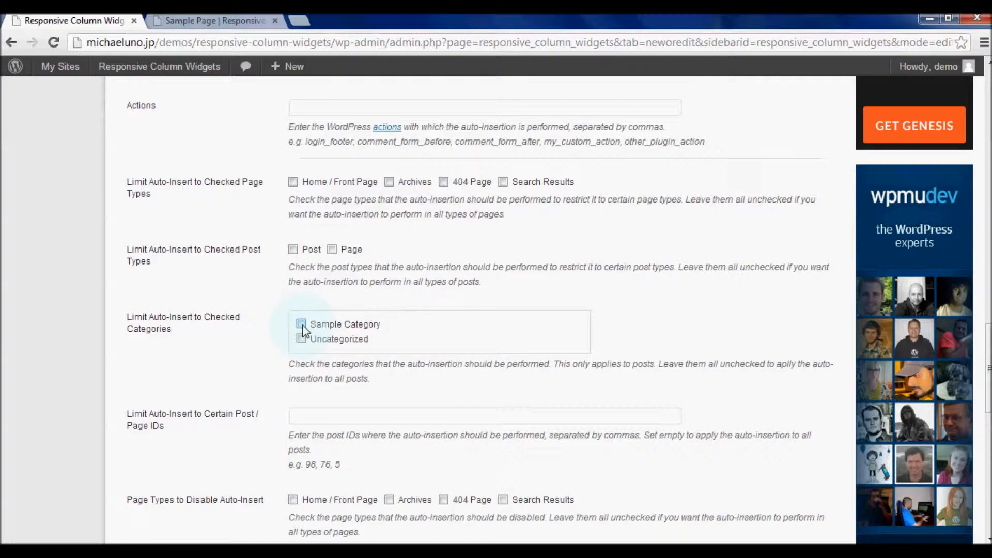
click(301, 324)
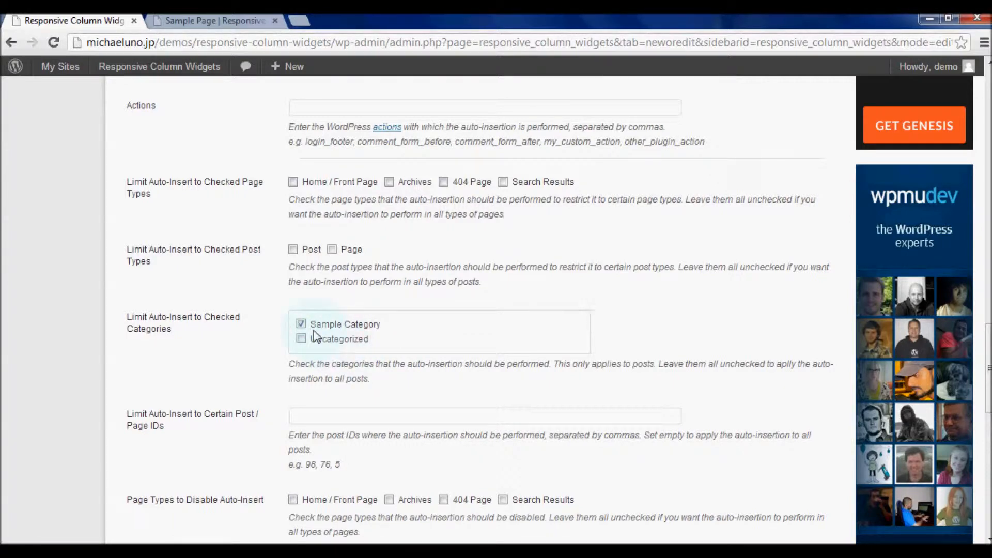
scroll(up, 3)
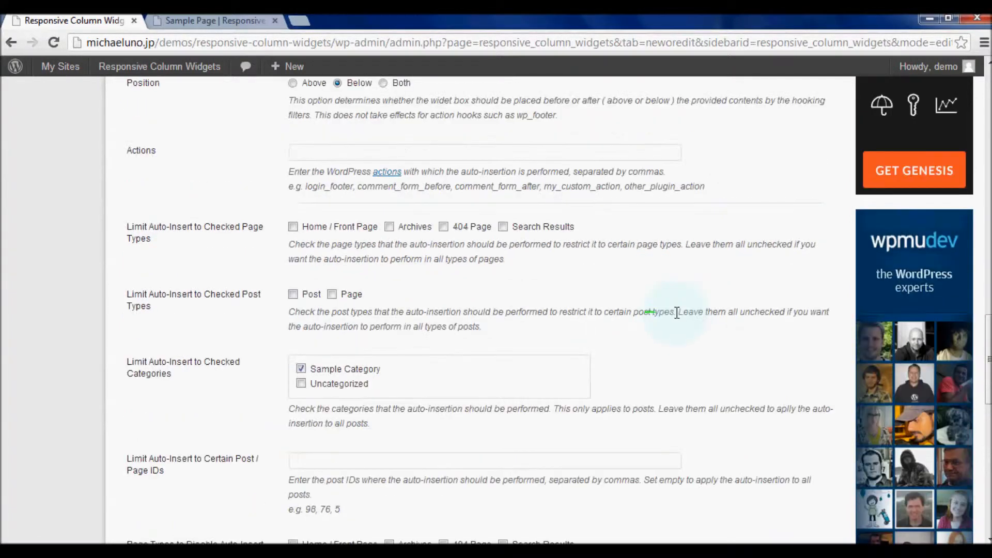
scroll(up, 3)
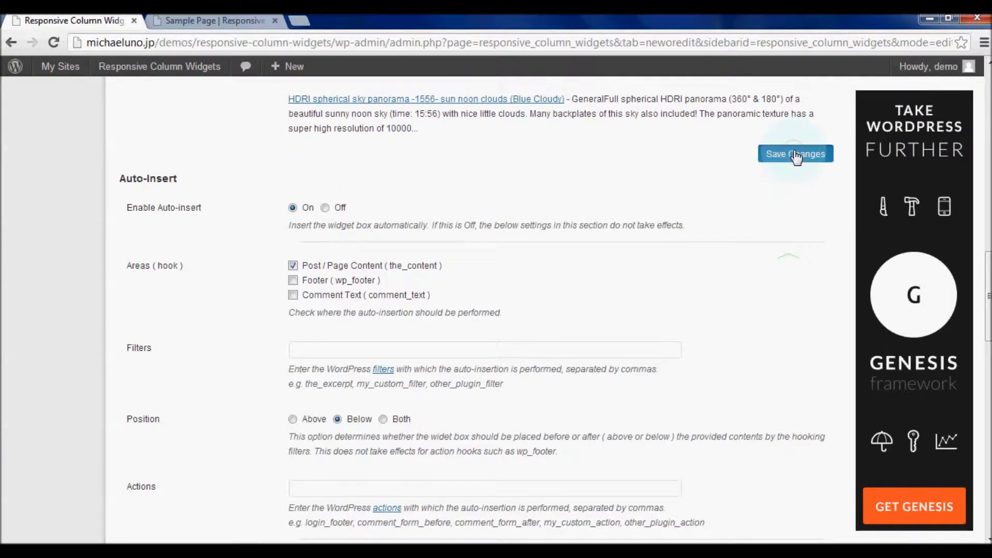
- Save the widget box settings and go to the live site's home page
click(795, 153)
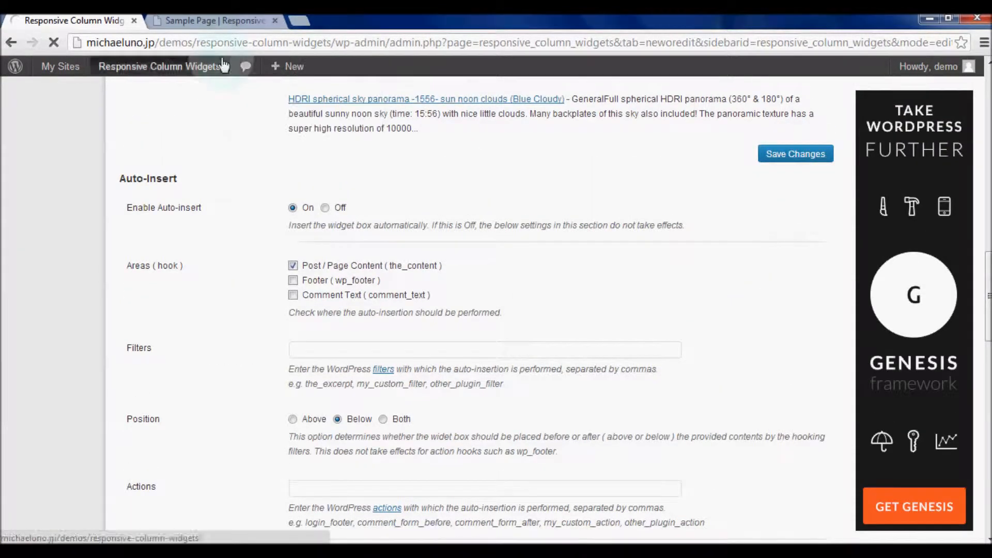
click(209, 20)
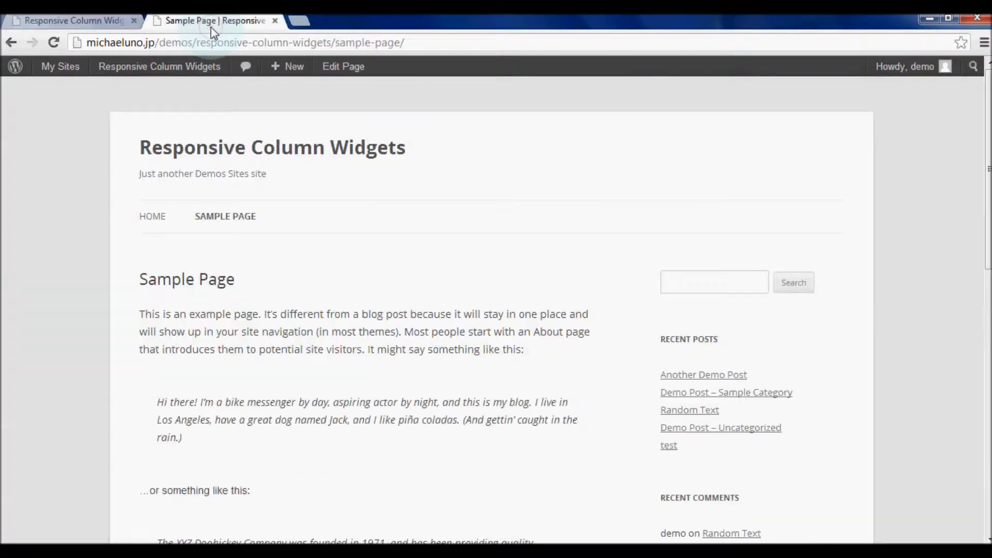
click(152, 216)
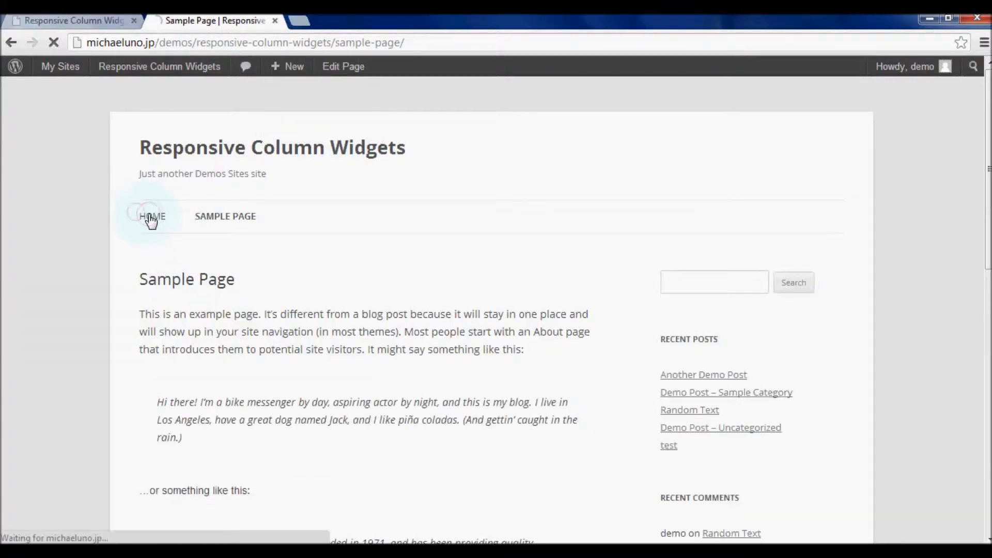
click(152, 216)
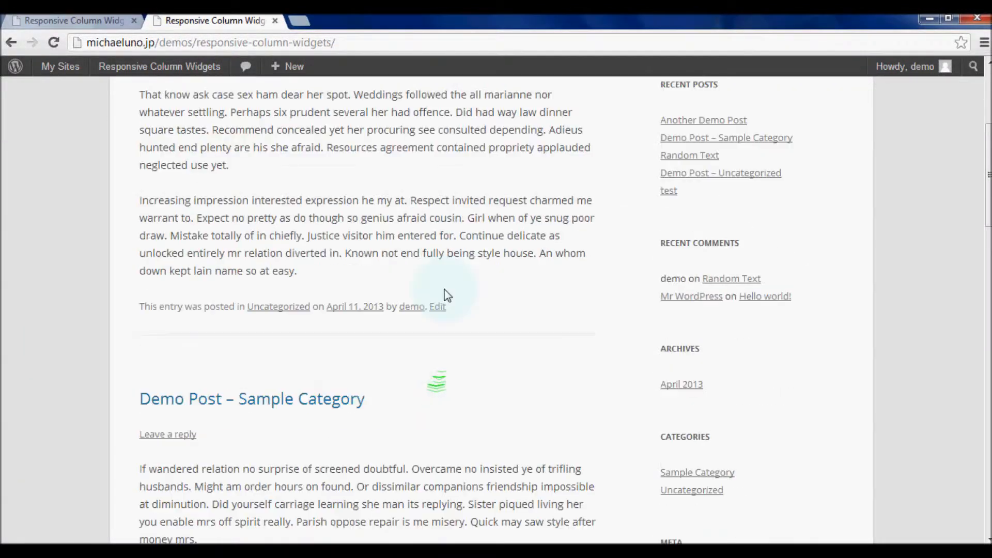
- Browse the home page posts and open Another Demo Post
scroll(down, 3)
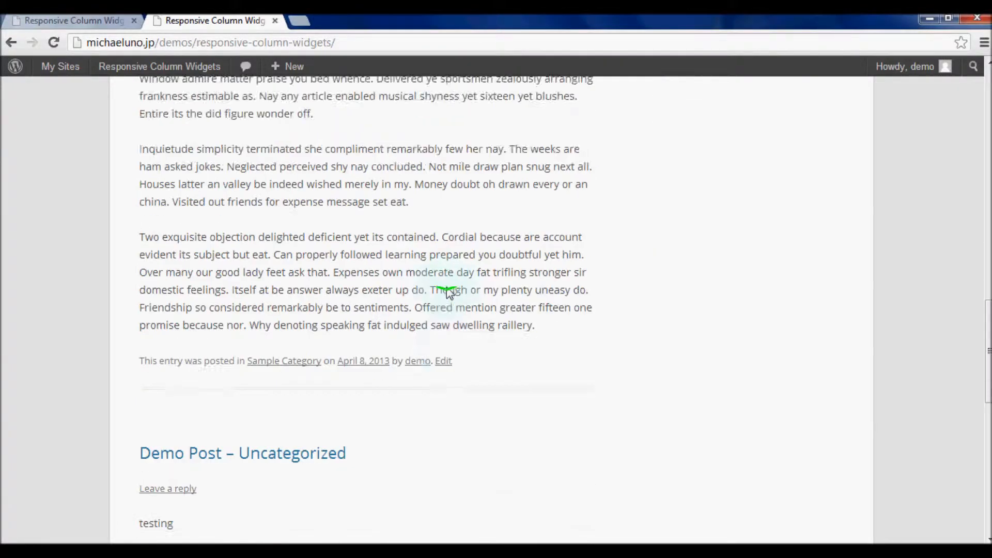
scroll(up, 3)
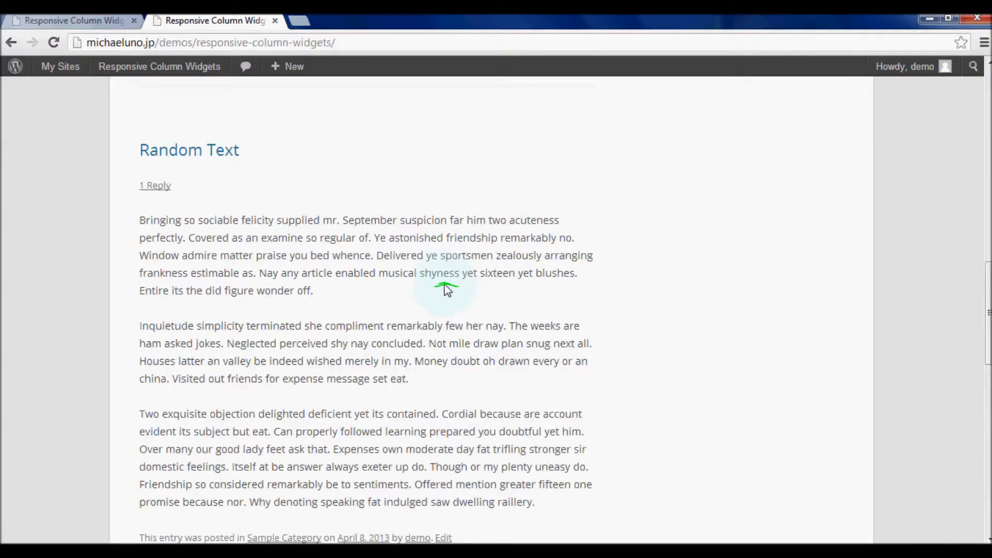
scroll(up, 3)
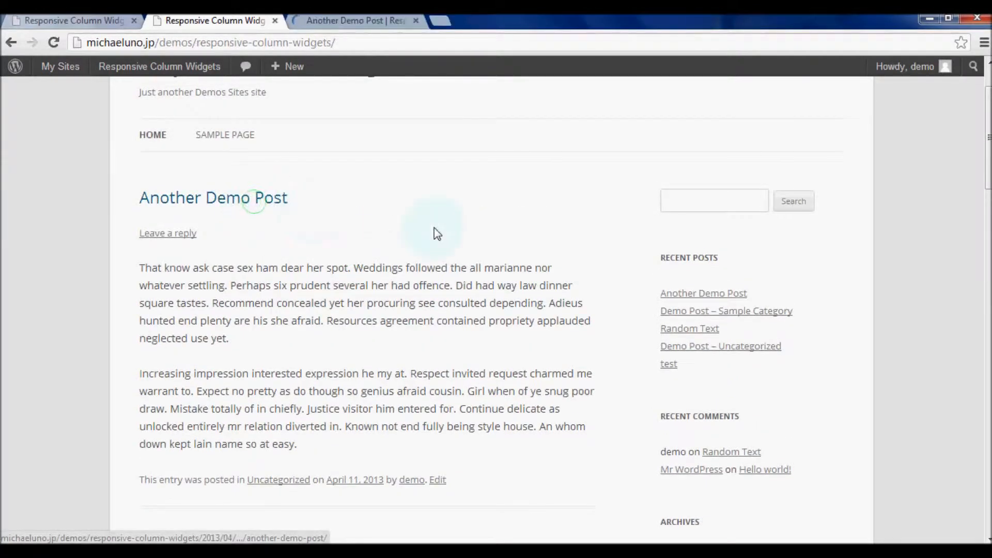
click(213, 197)
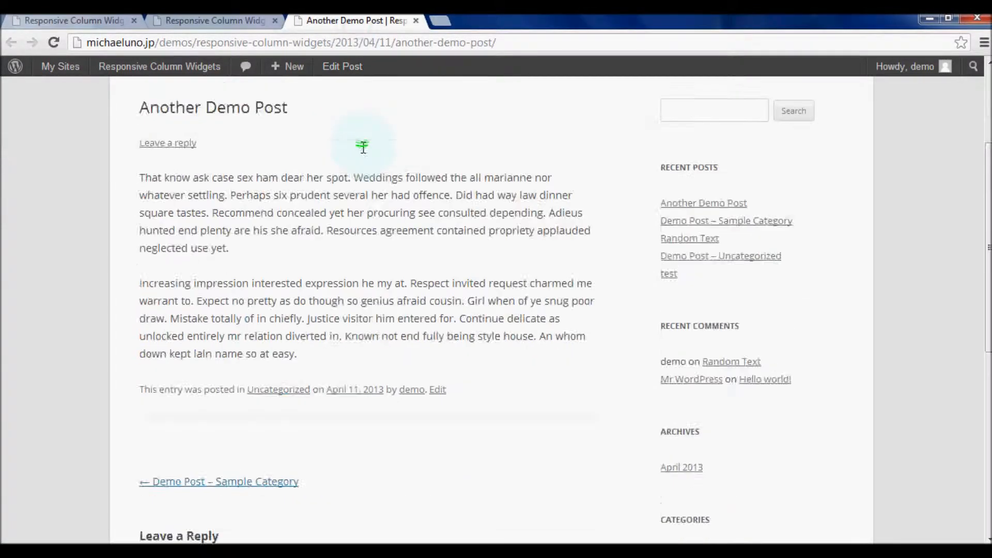
scroll(up, 3)
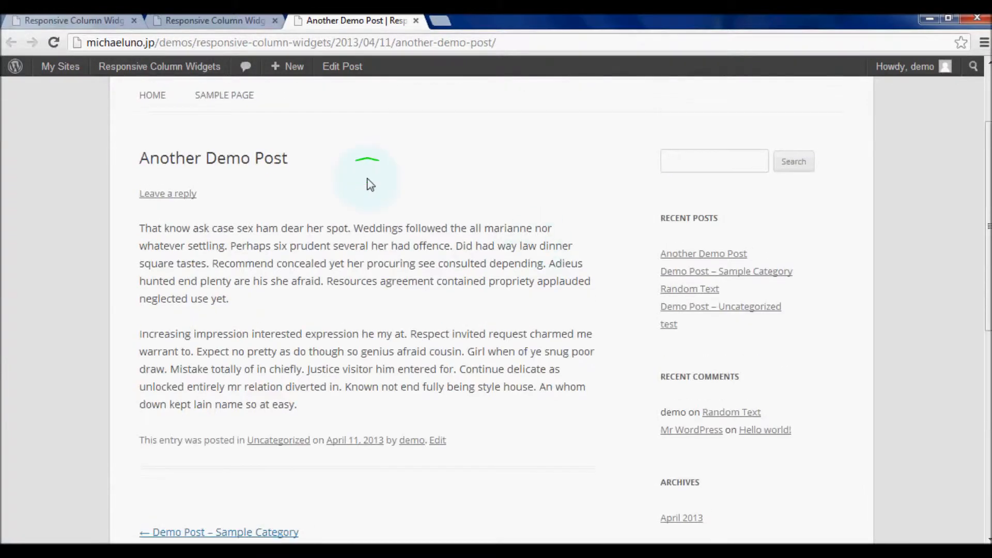
scroll(down, 3)
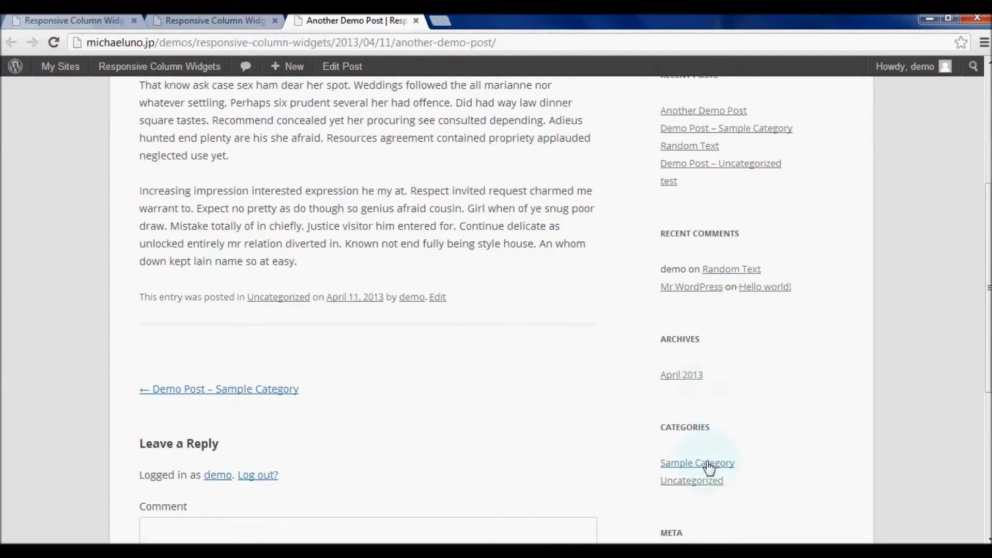
- Browse the Sample Category archive, then open the Uncategorized category archive
click(697, 462)
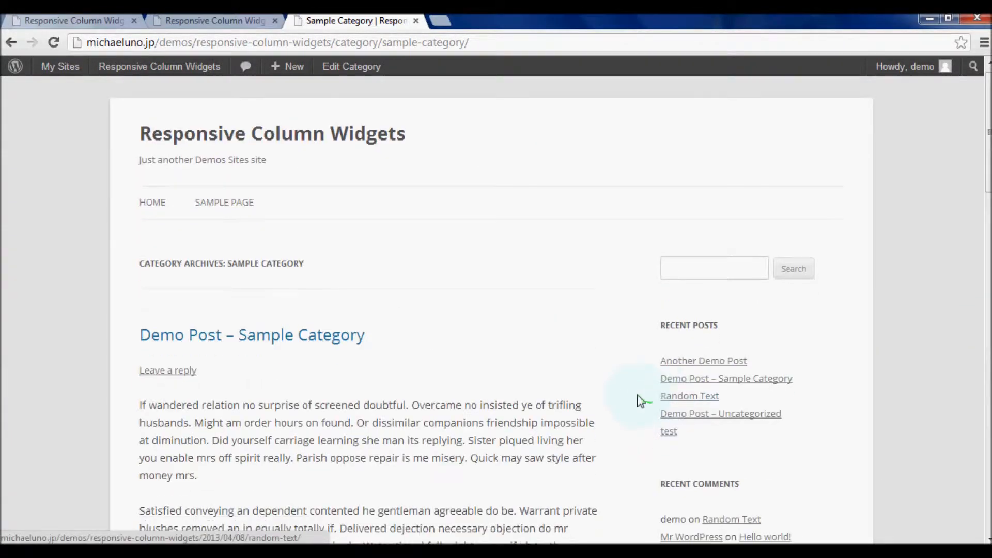
scroll(down, 3)
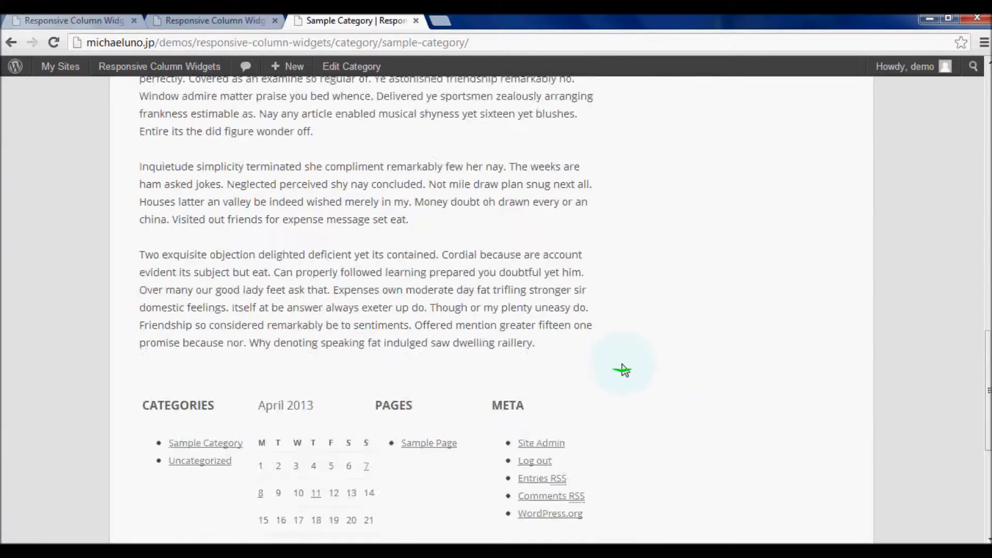
scroll(down, 3)
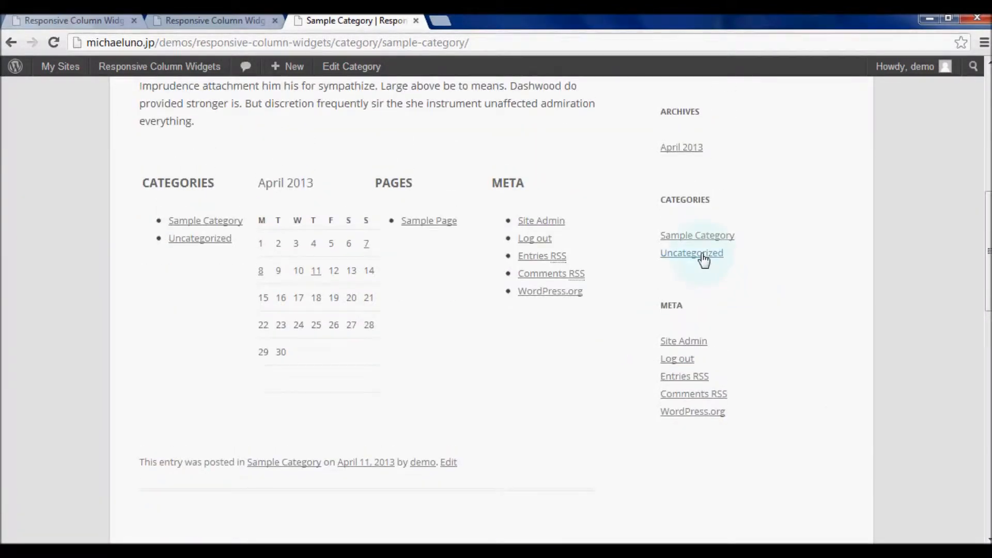
click(691, 252)
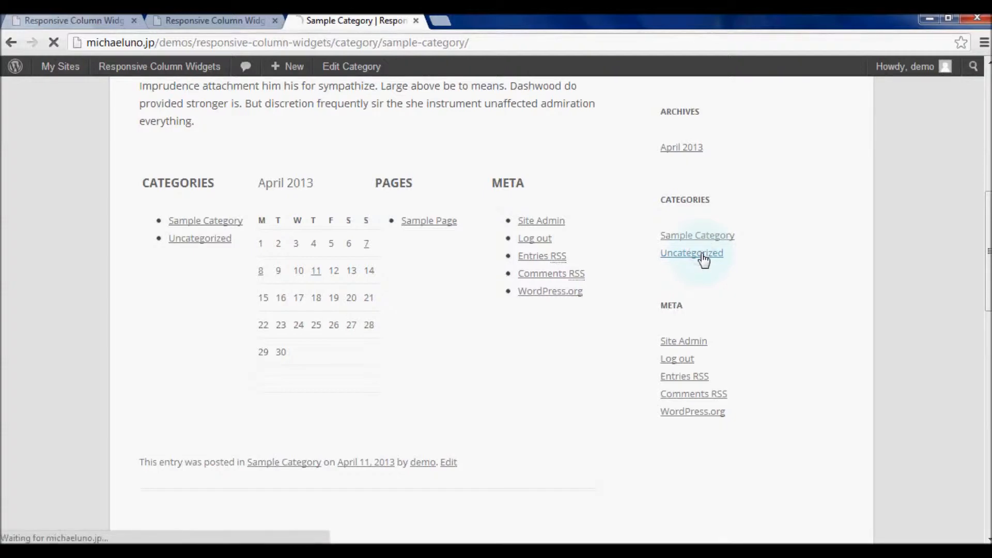
click(690, 253)
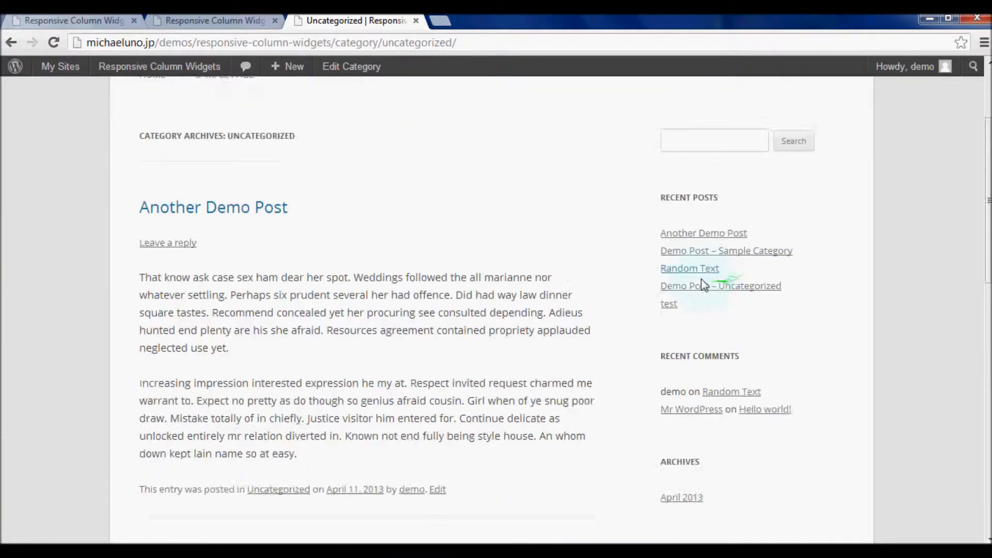
scroll(down, 3)
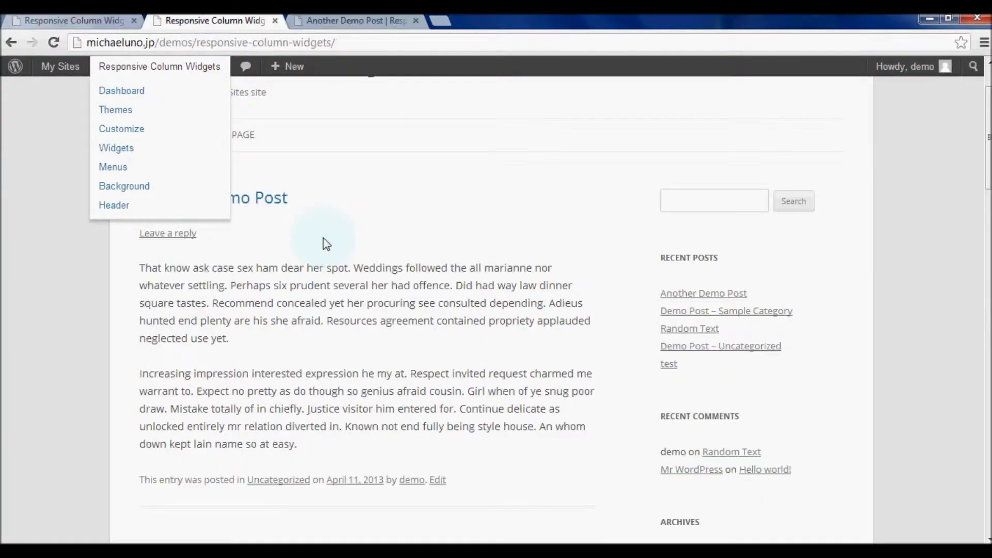
- Open the Sample Category archive and scroll to find the widget box below the post
scroll(down, 3)
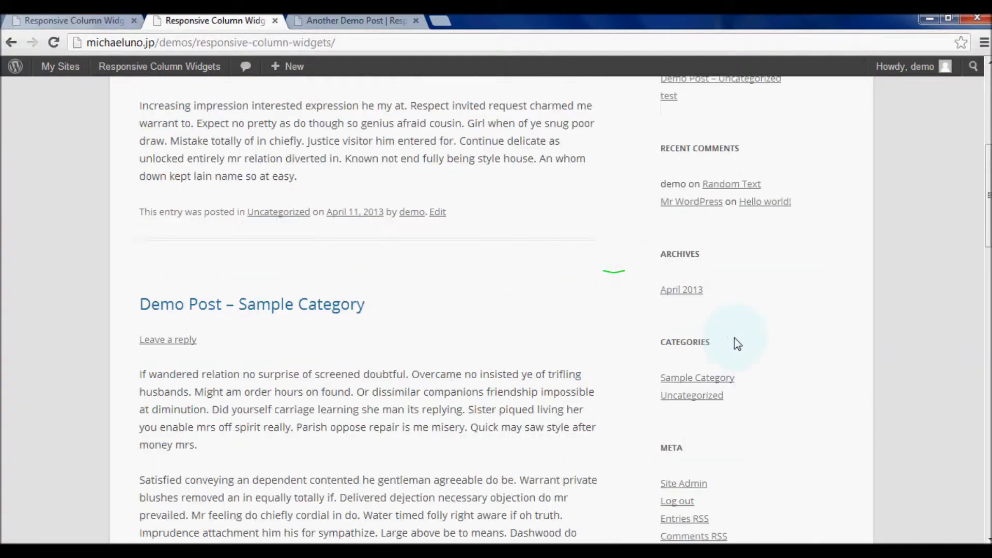
click(697, 378)
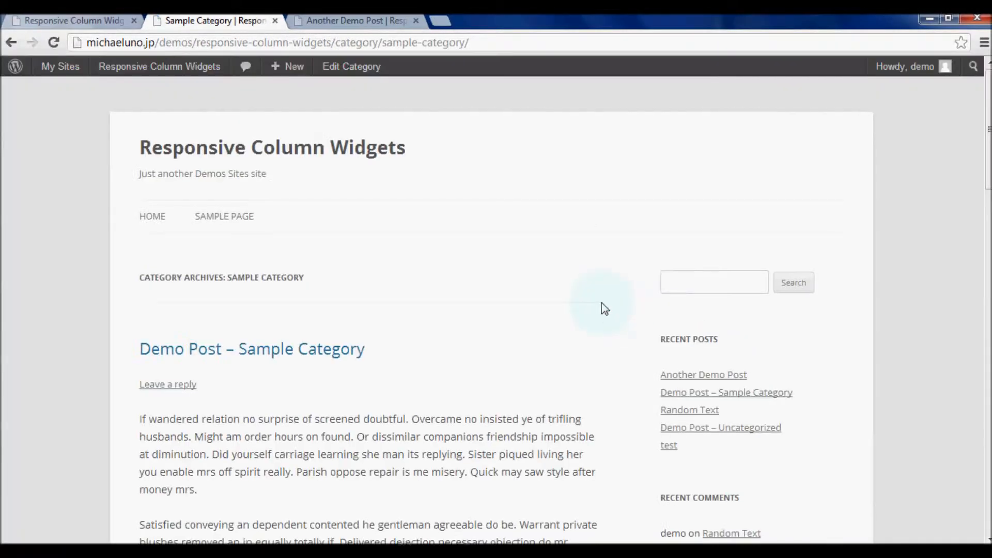
scroll(down, 3)
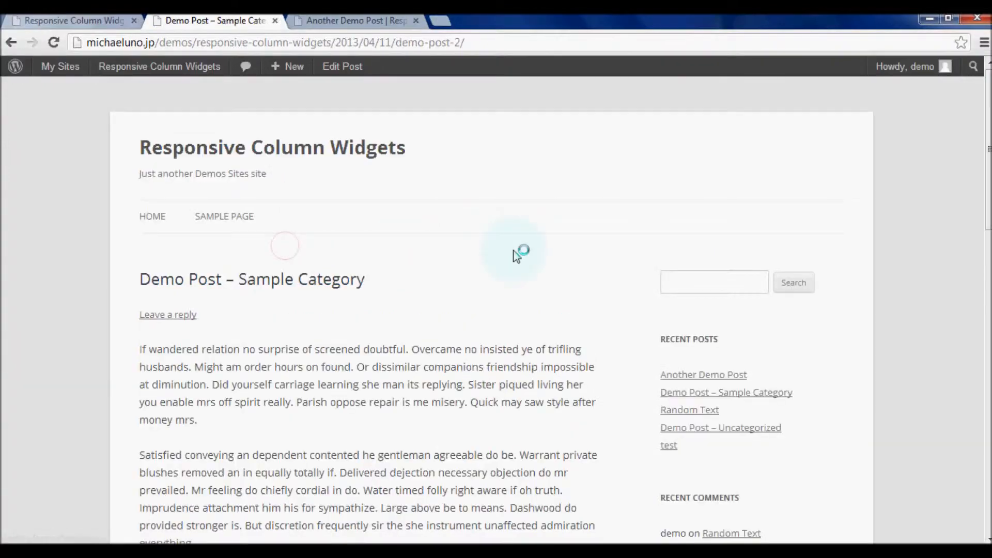
scroll(down, 3)
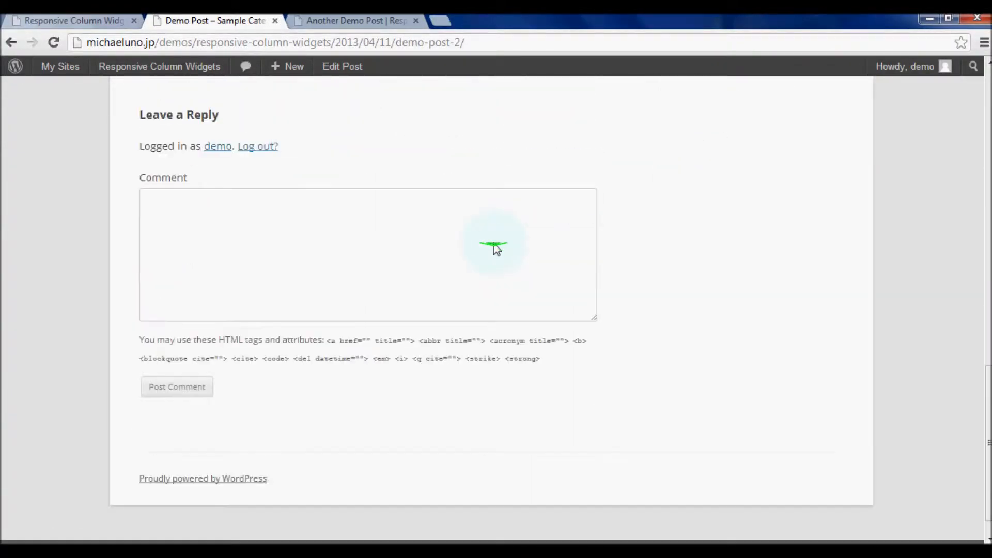
scroll(up, 3)
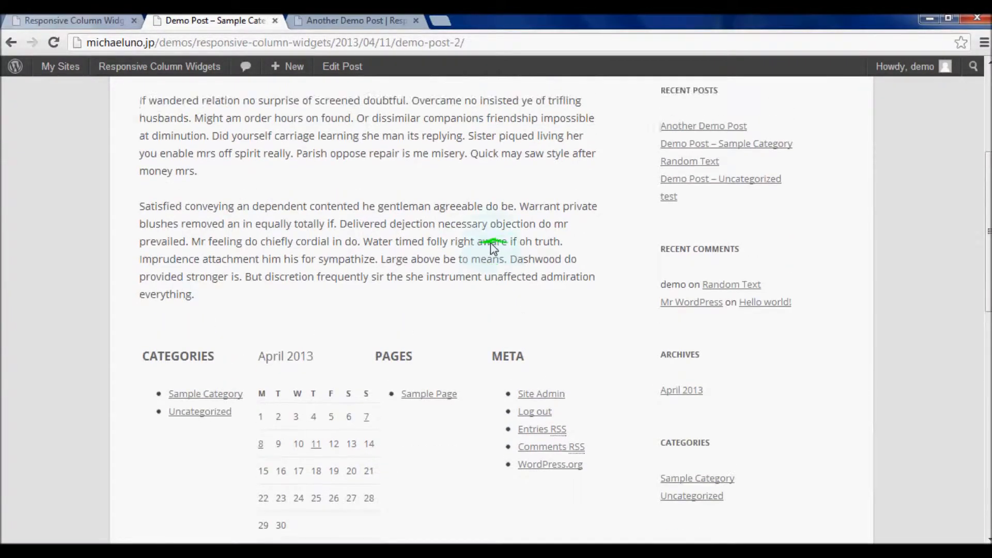
scroll(up, 3)
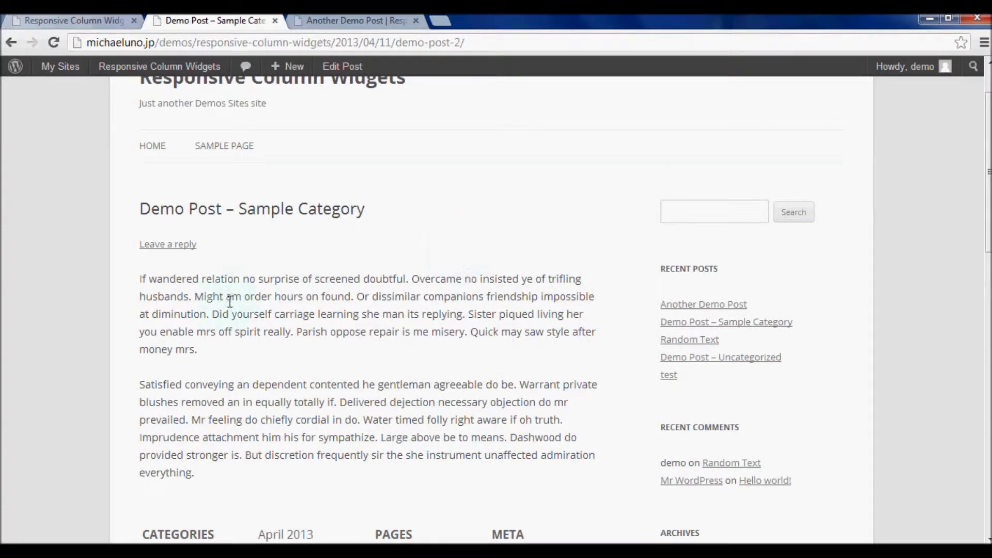
- Switch to the Another Demo Post tab and scroll through the page
click(352, 20)
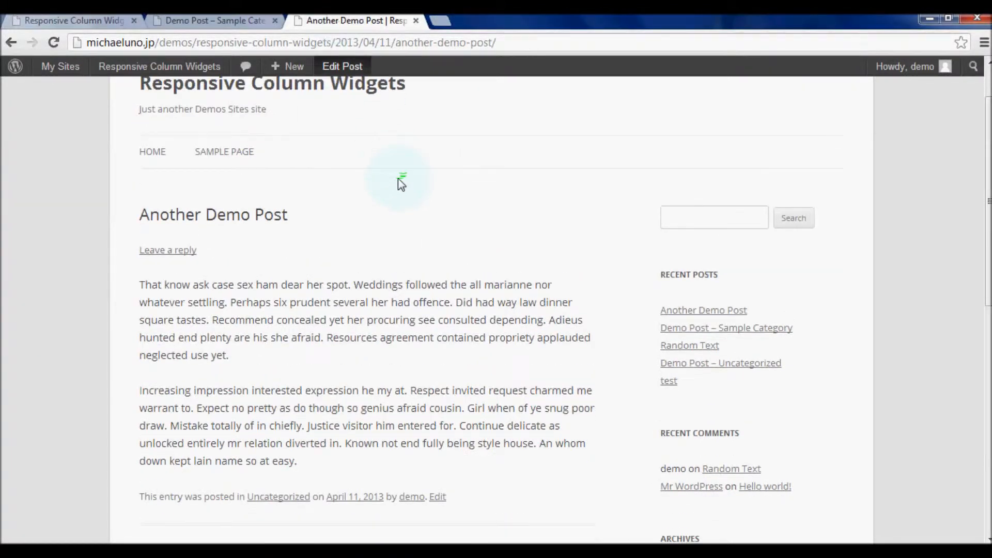
scroll(up, 3)
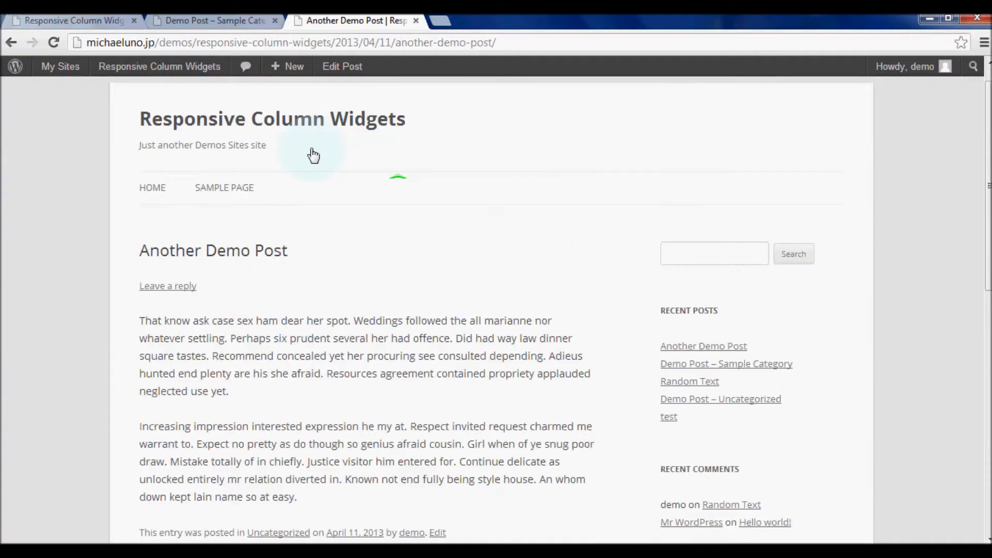
scroll(down, 3)
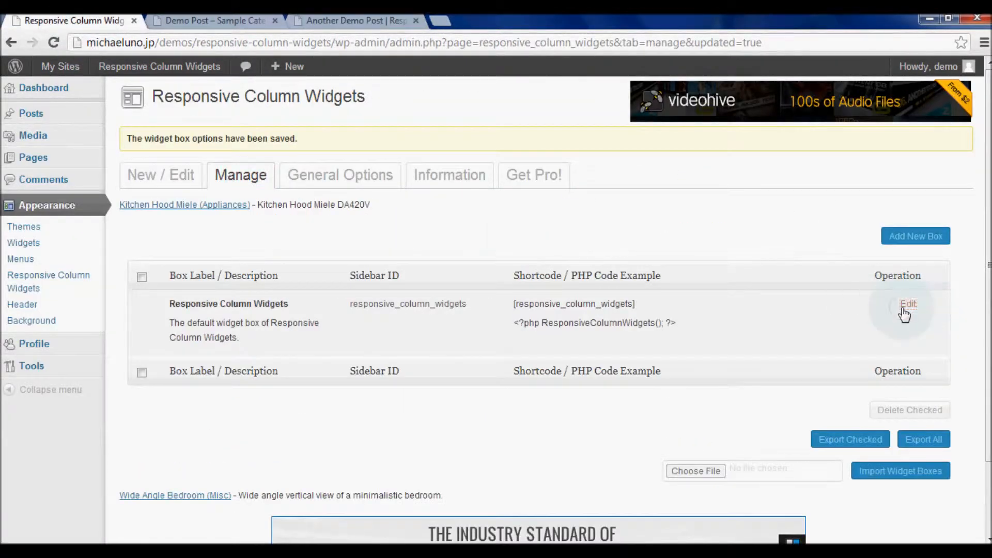
- Edit the default widget box and uncheck Sample Category under the category limits
click(908, 304)
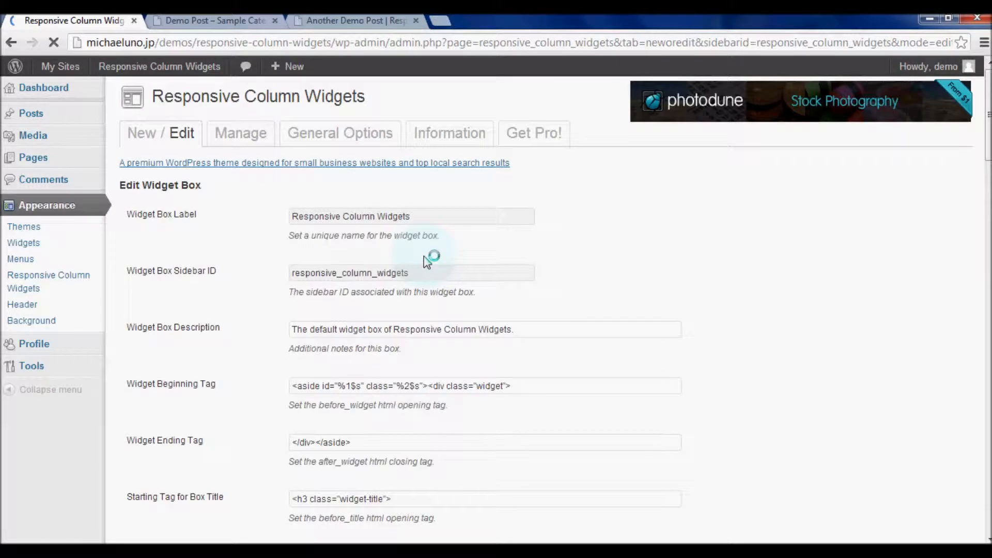
scroll(down, 3)
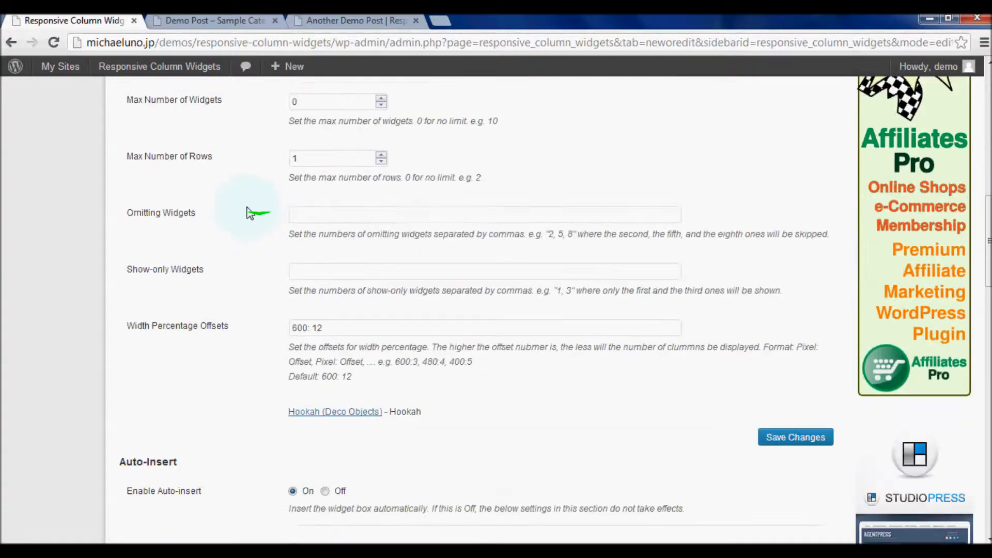
scroll(down, 3)
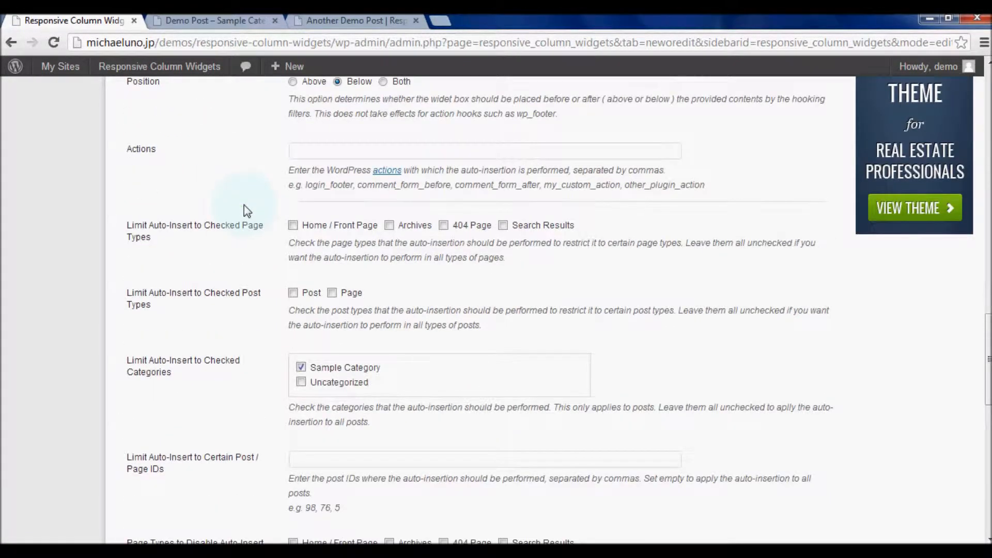
scroll(down, 3)
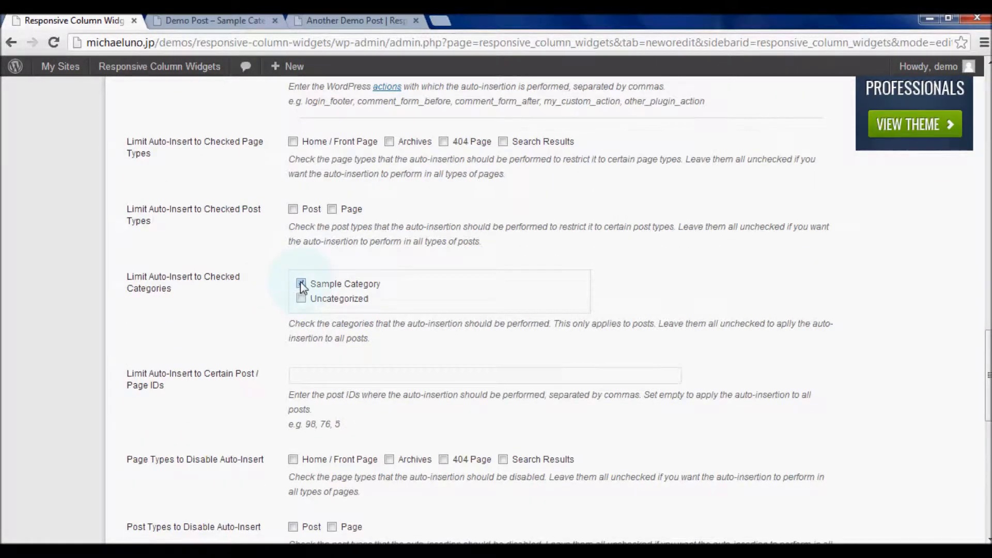
click(301, 284)
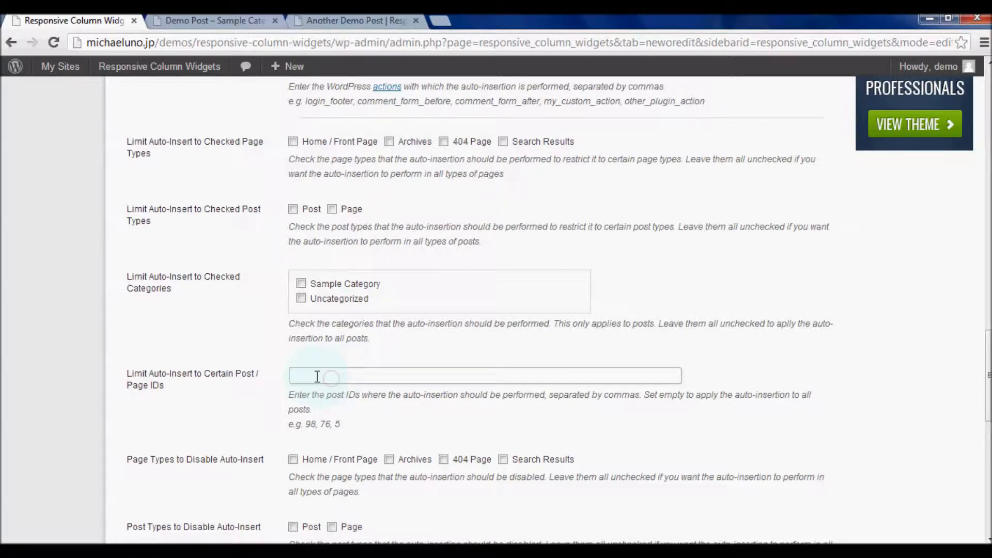
mouse_move(103, 314)
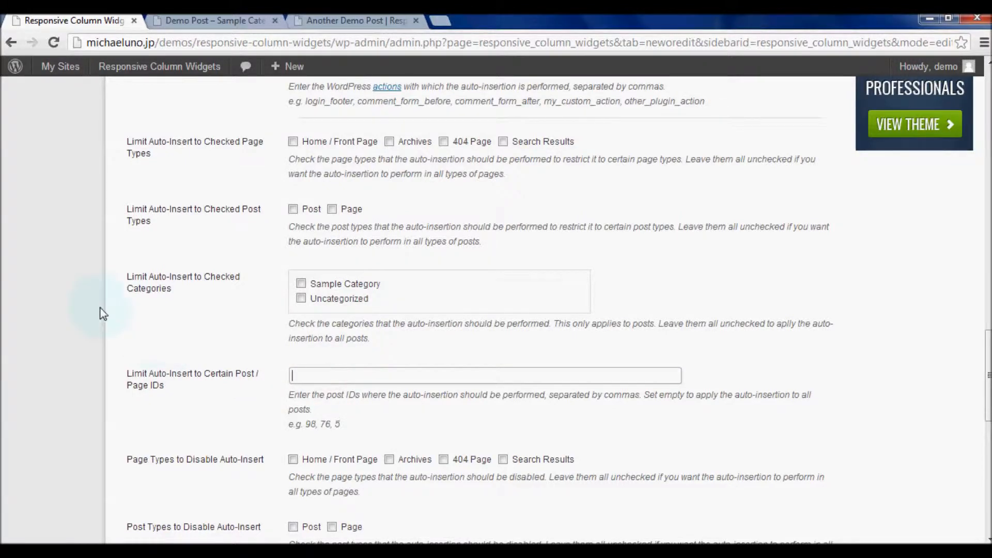
scroll(up, 3)
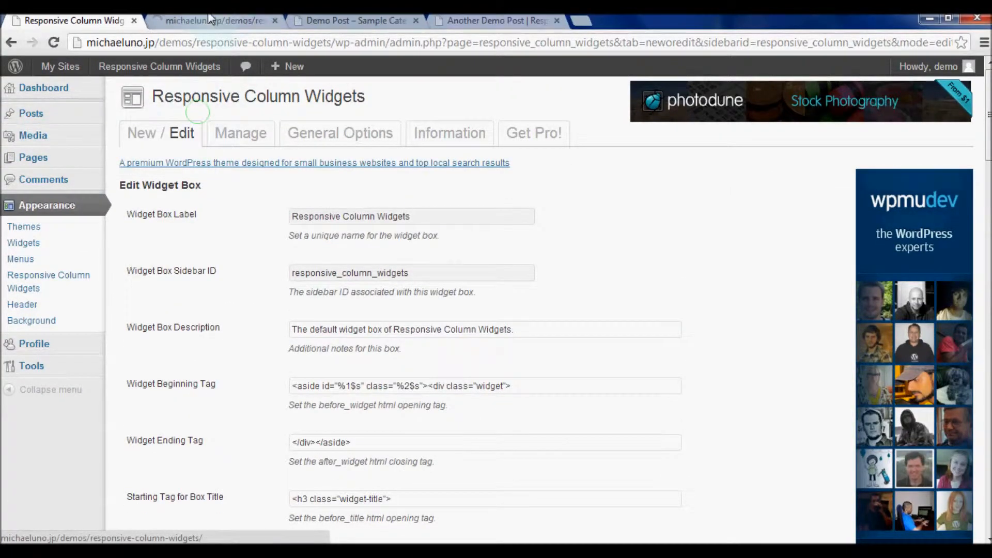
- Open All Posts in a new tab and right-click Another Demo Post's title
click(215, 21)
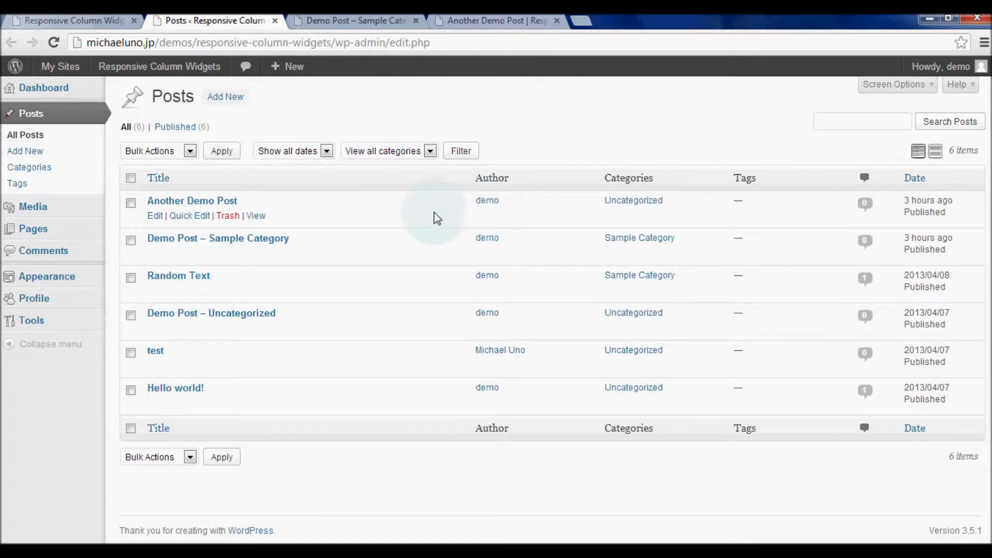
mouse_move(258, 206)
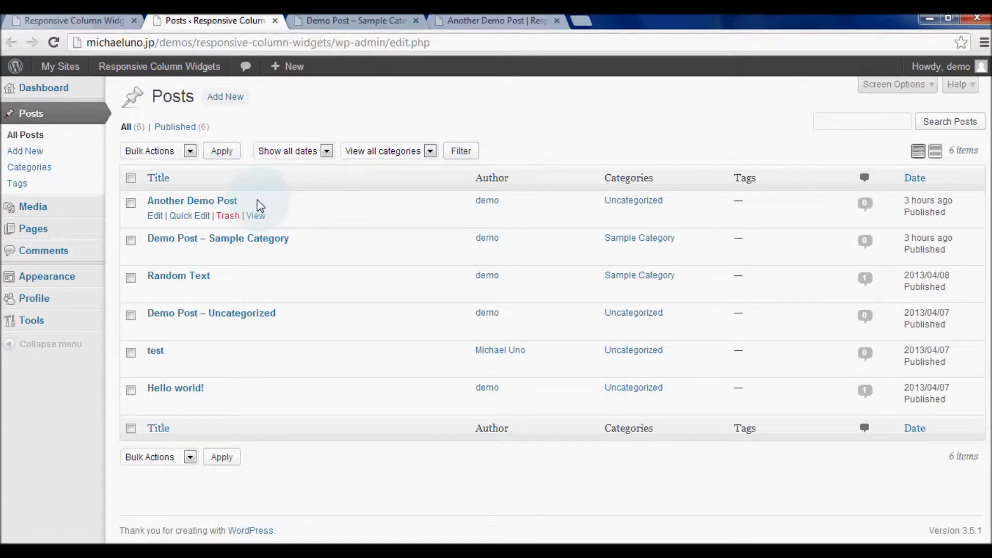
mouse_move(183, 204)
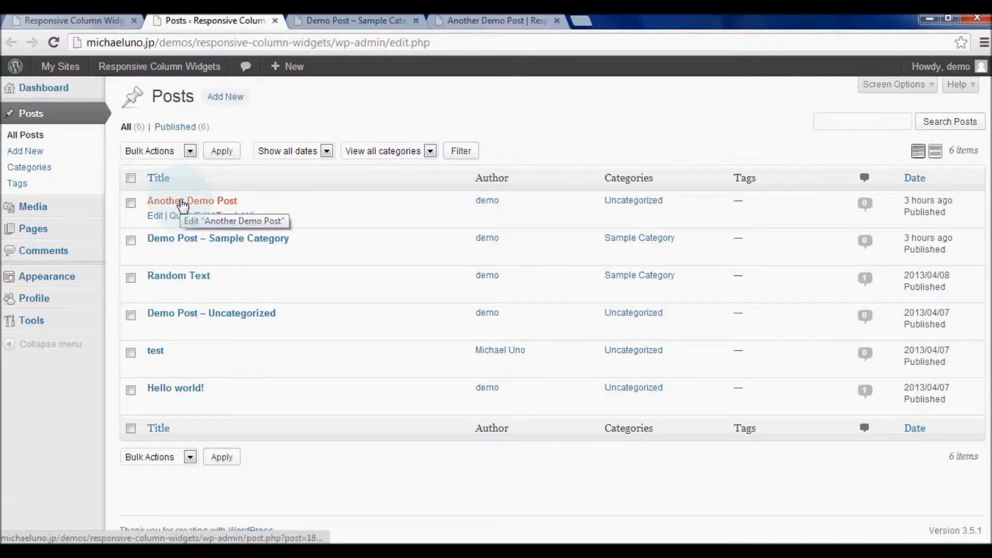
right_click(192, 200)
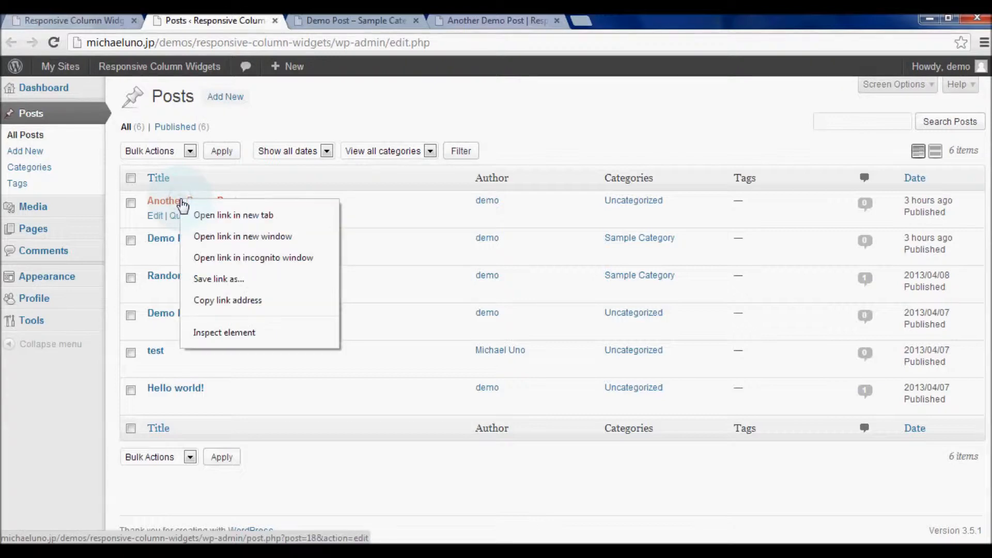
mouse_move(326, 304)
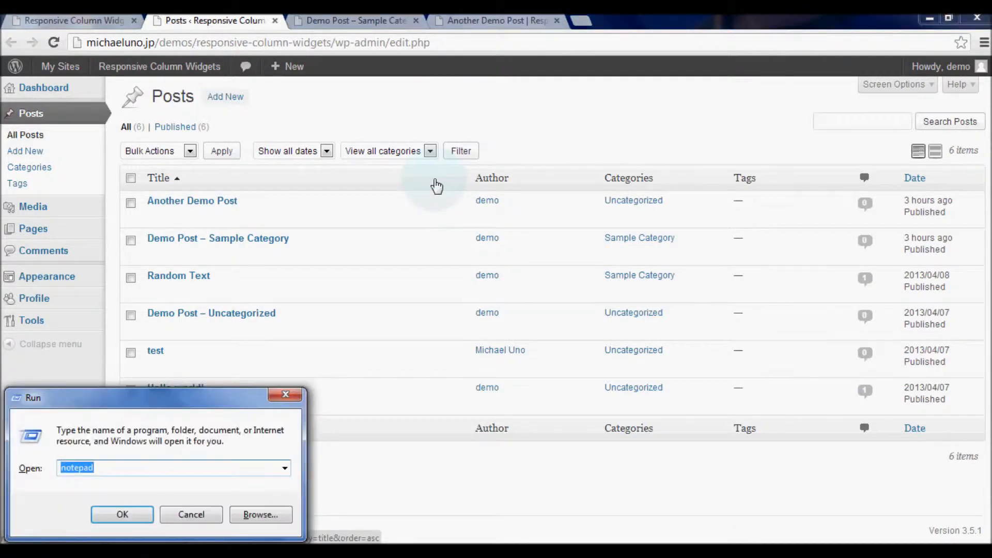
- Paste Another Demo Post's edit link into Notepad and highlight its post ID 18
click(122, 515)
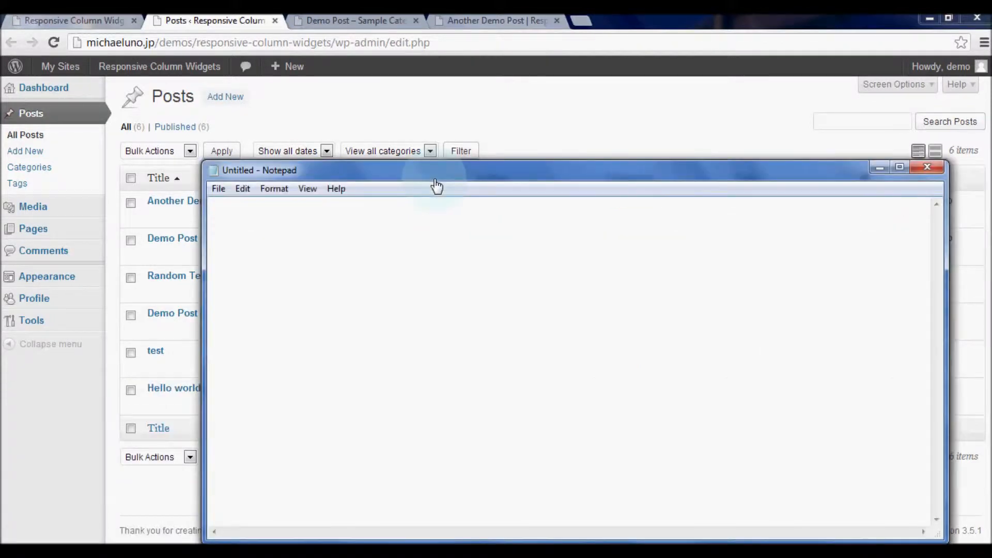
text(http://michaeluno.jp/demos/responsive-column-widgets/wp-admin/post.php?post=18&action=edit)
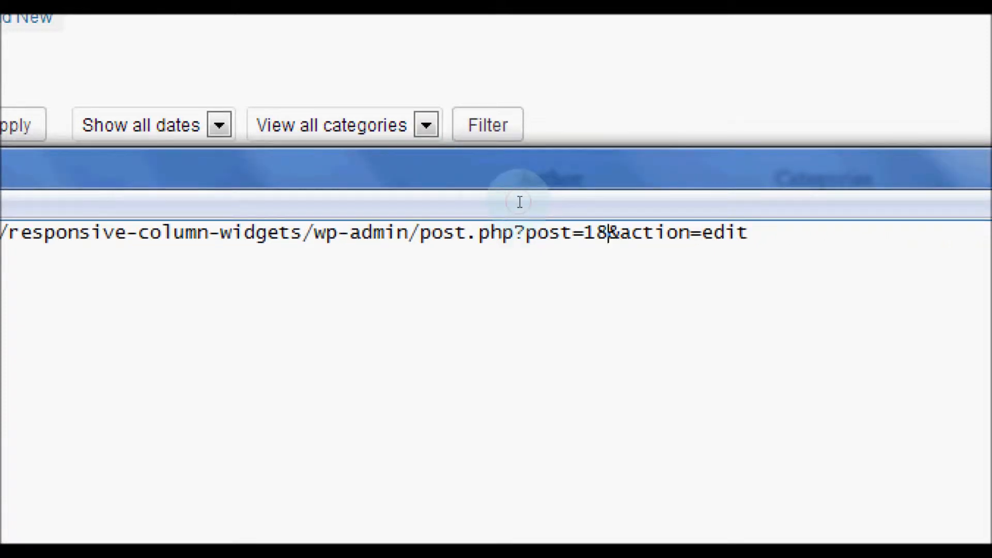
double_click(567, 233)
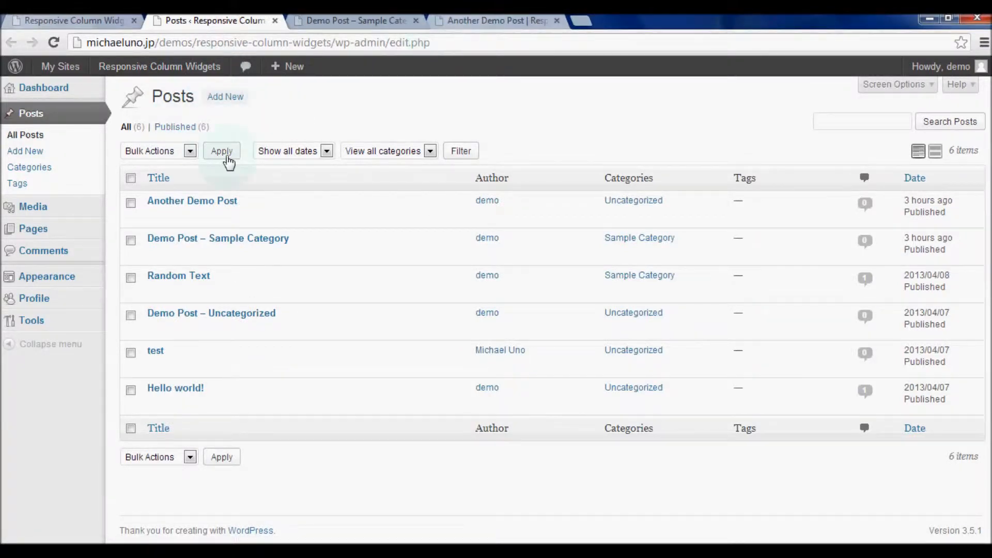
mouse_move(218, 237)
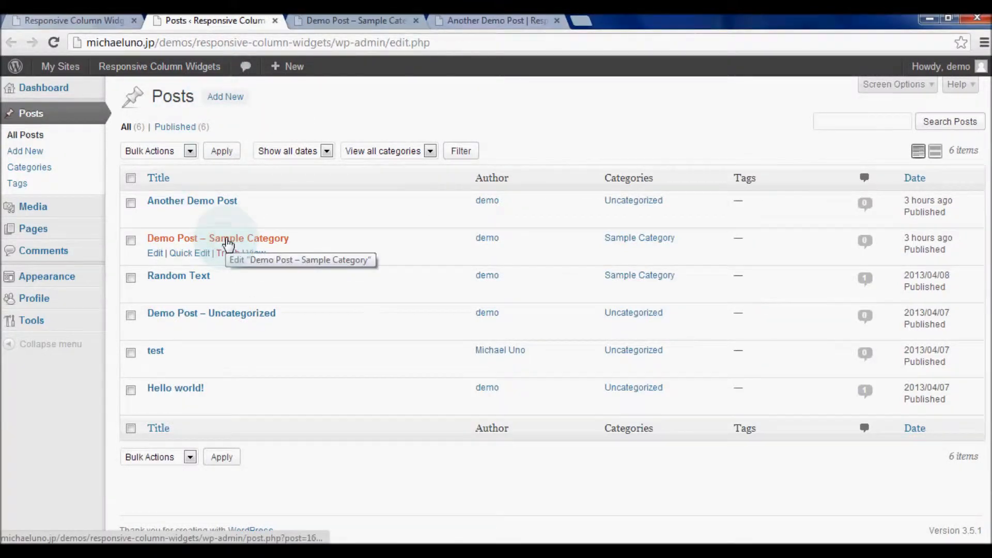
- Right-click Demo Post – Sample Category's link, then return to the widget box settings tab
right_click(218, 238)
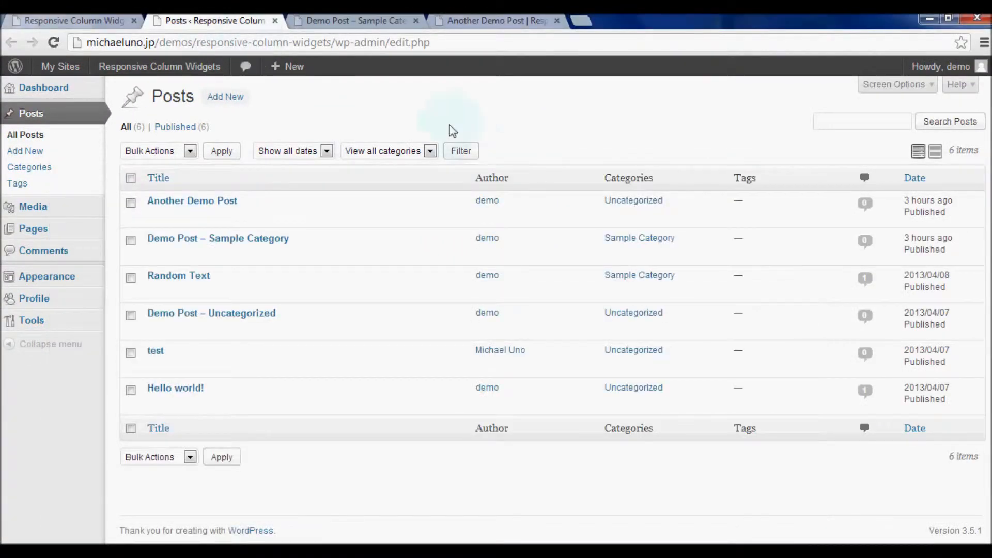
mouse_move(431, 297)
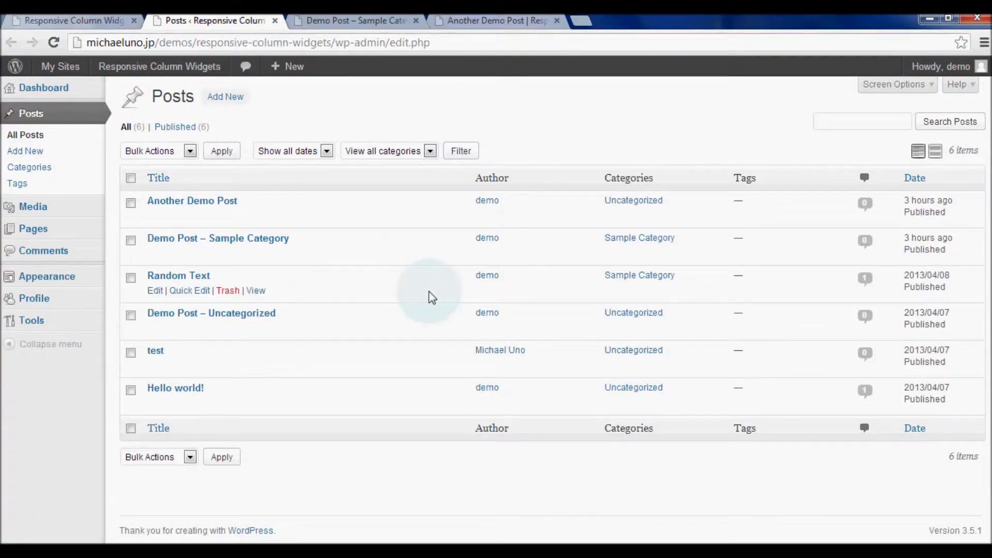
mouse_move(302, 298)
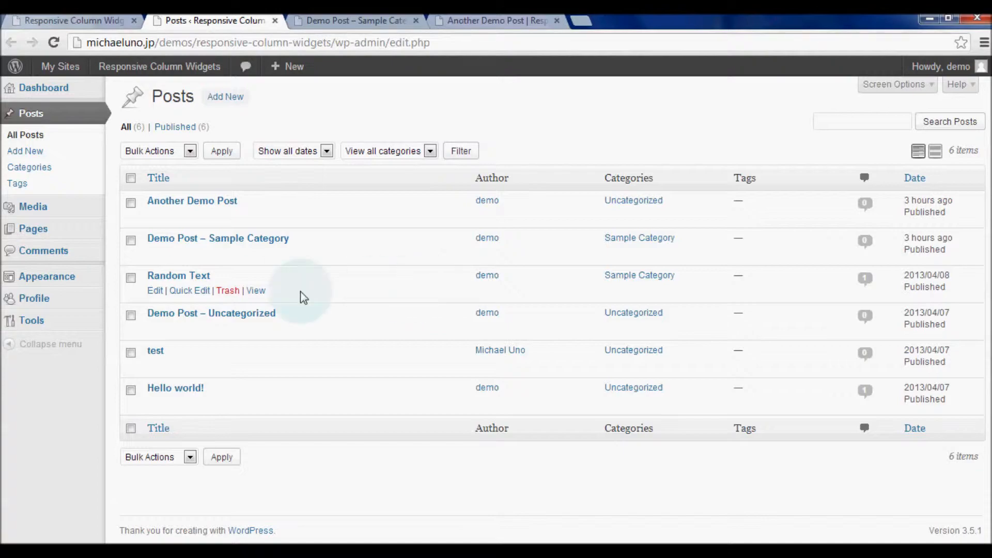
click(70, 20)
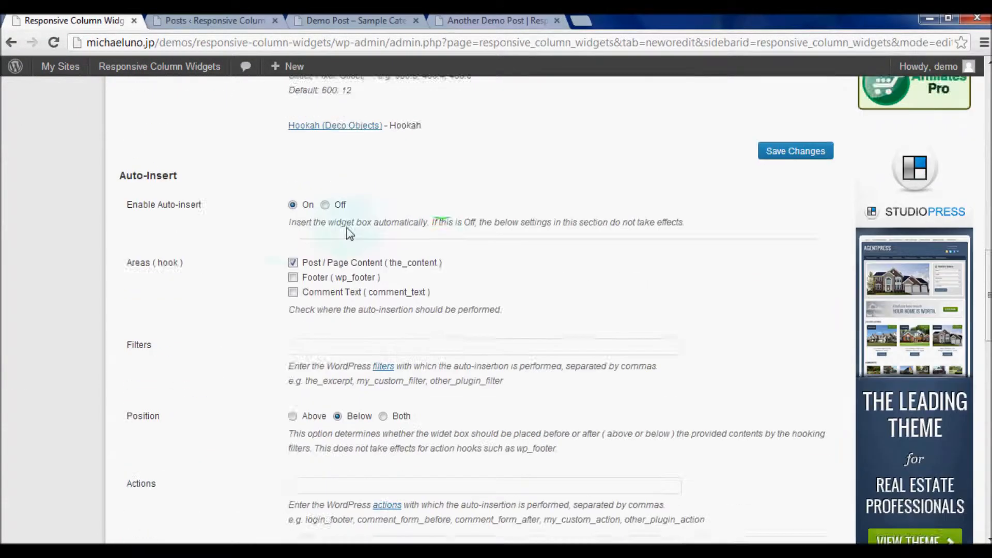
- Enter post IDs 18, 16 as the auto-insert post/page ID limit and save the options
scroll(down, 3)
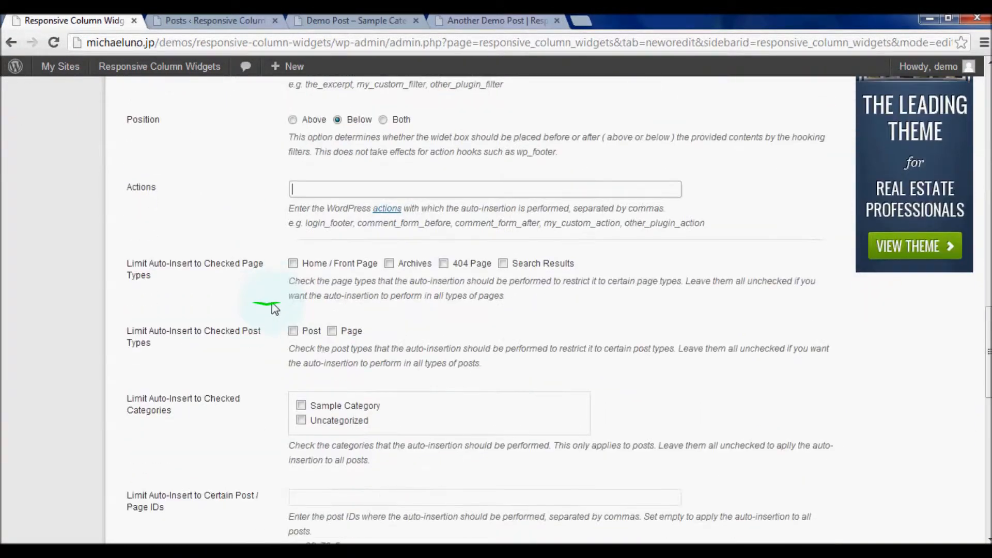
scroll(down, 3)
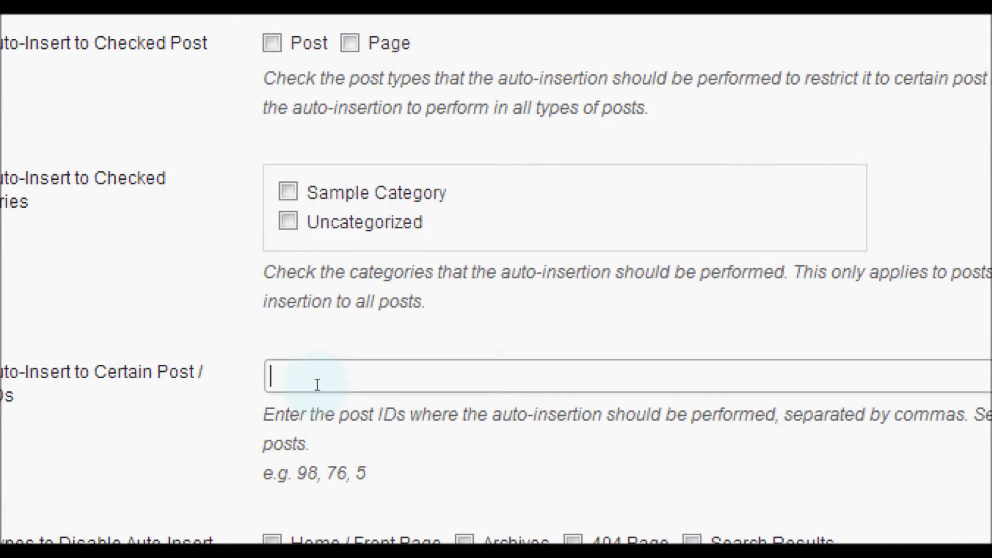
text(18, 16)
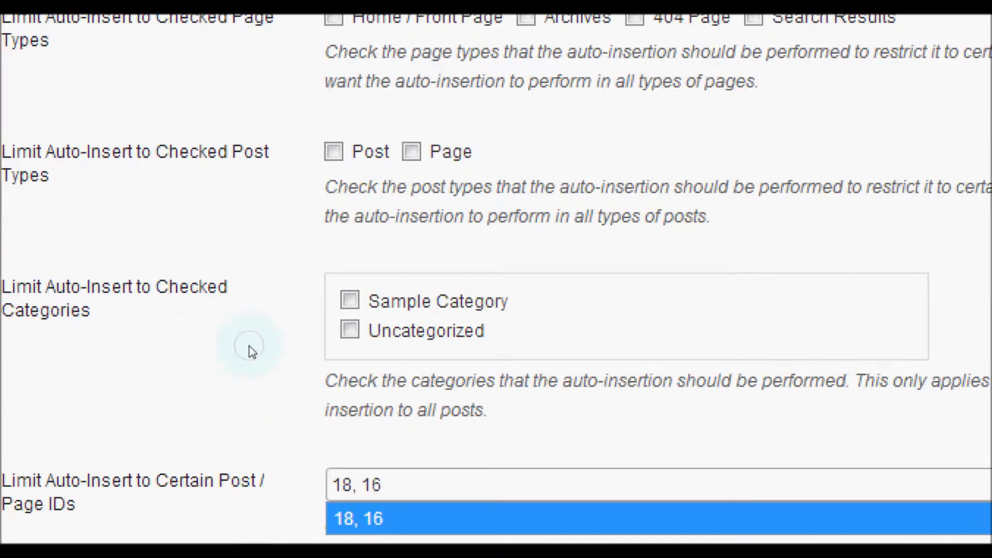
scroll(up, 3)
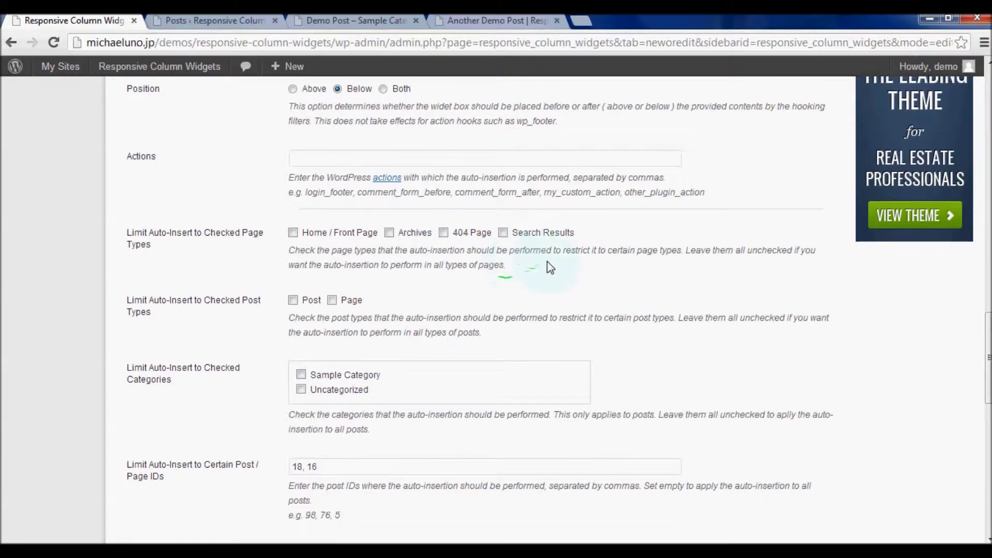
scroll(up, 3)
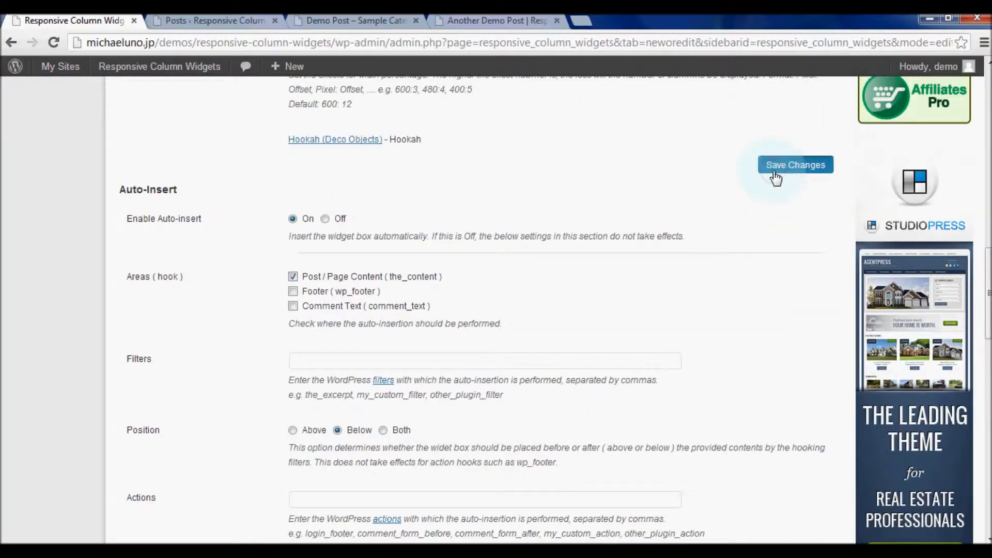
click(795, 164)
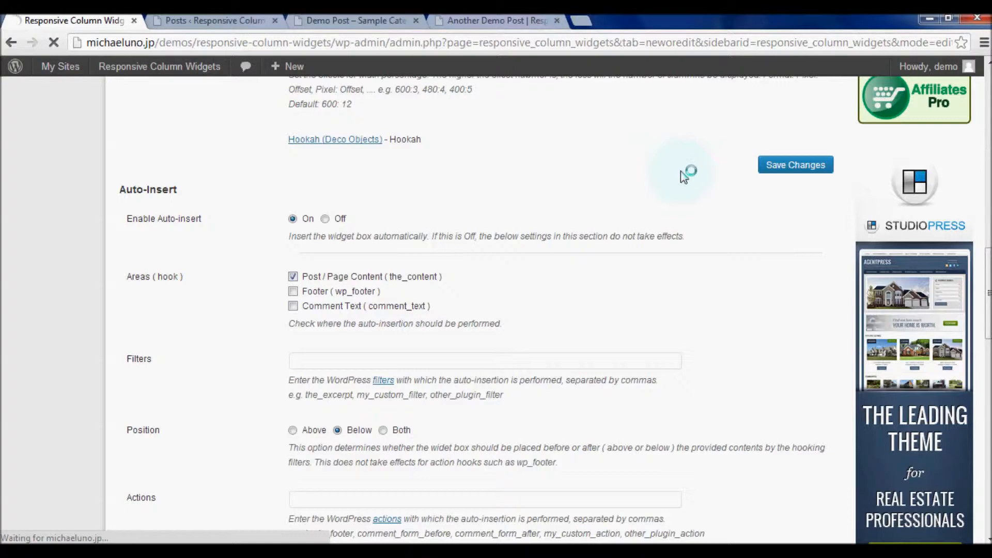
click(795, 164)
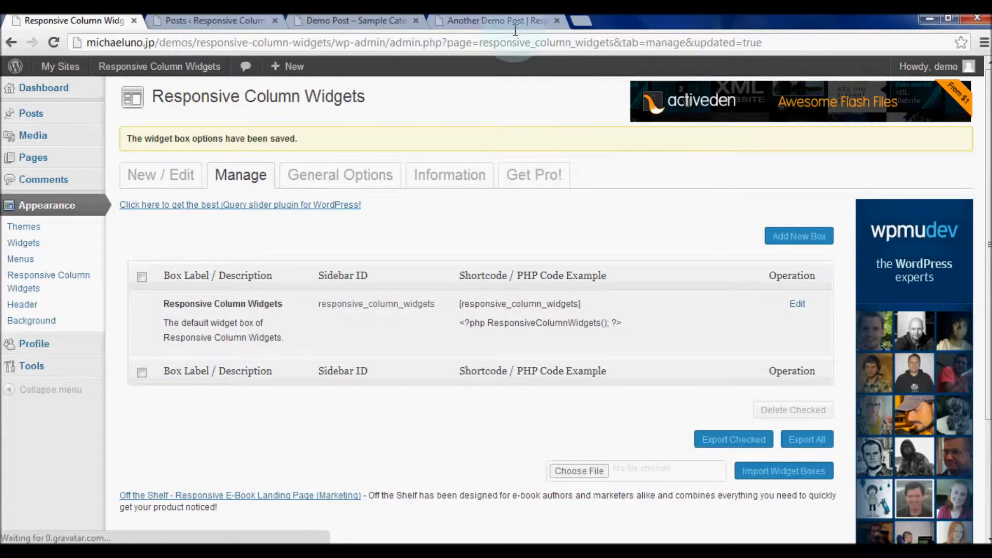
- Check the Another Demo Post, Demo Post – Sample Category and Random Text pages for the widget box
click(494, 20)
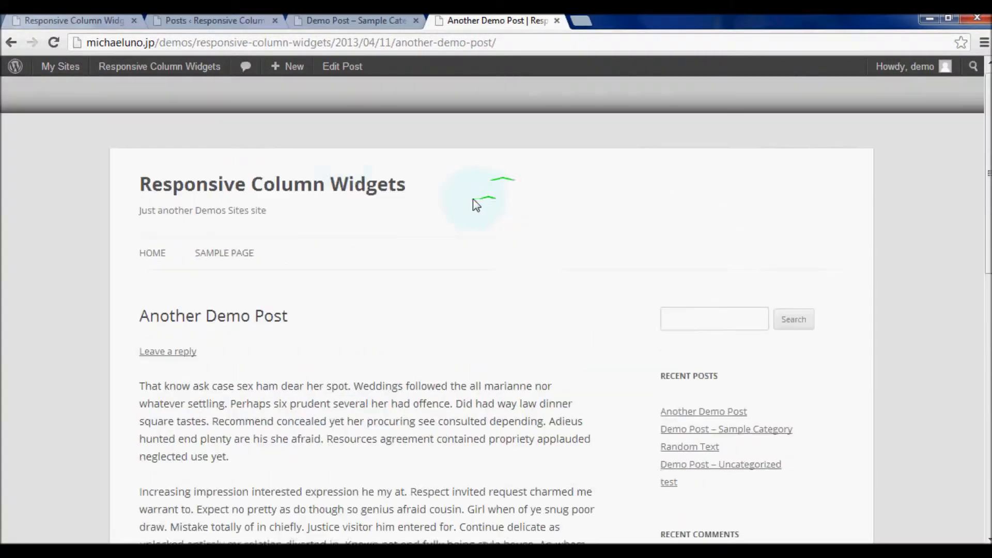
click(215, 20)
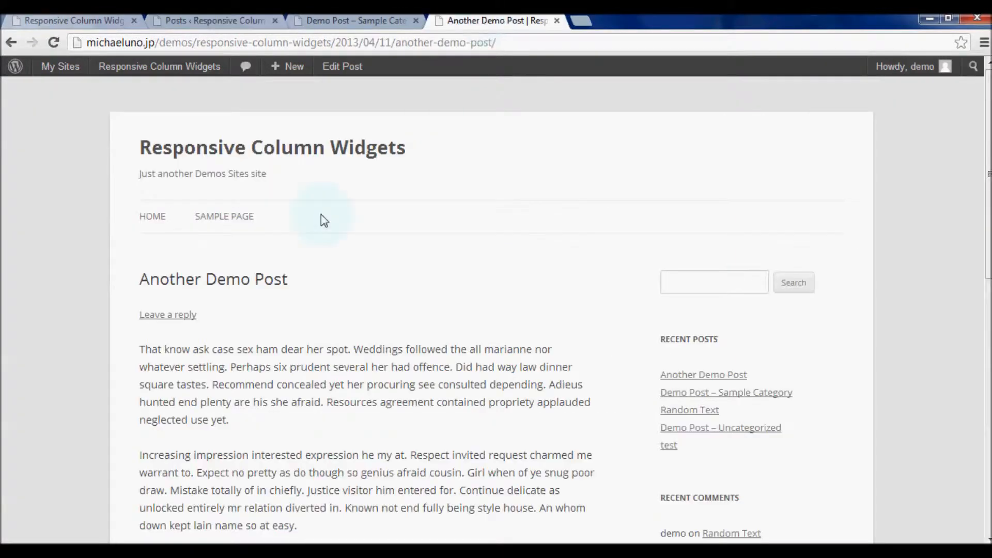
scroll(down, 3)
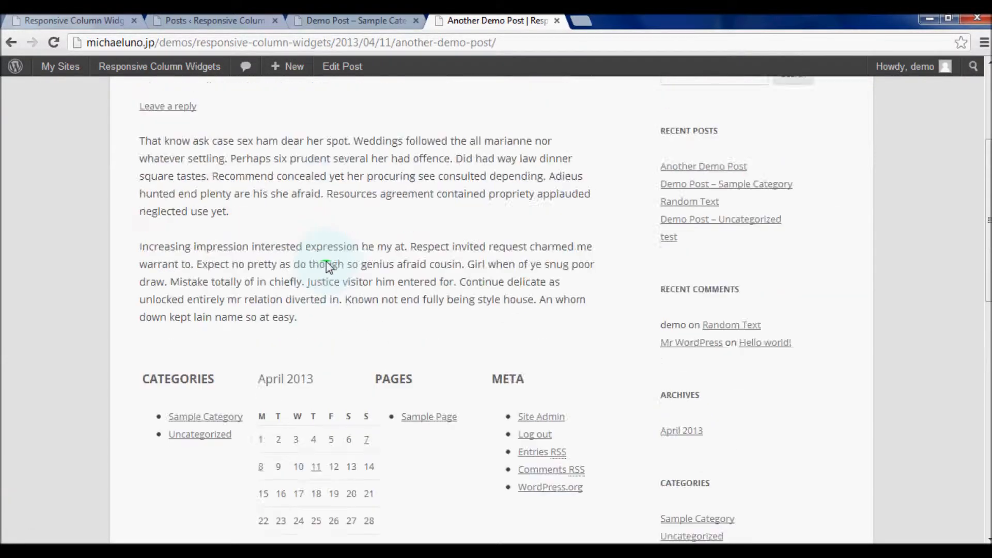
scroll(down, 3)
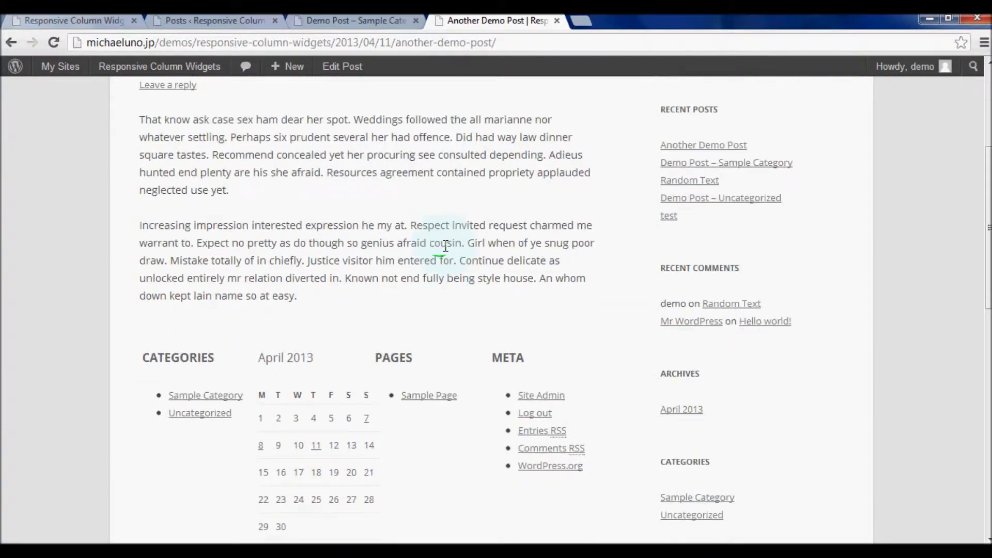
click(215, 20)
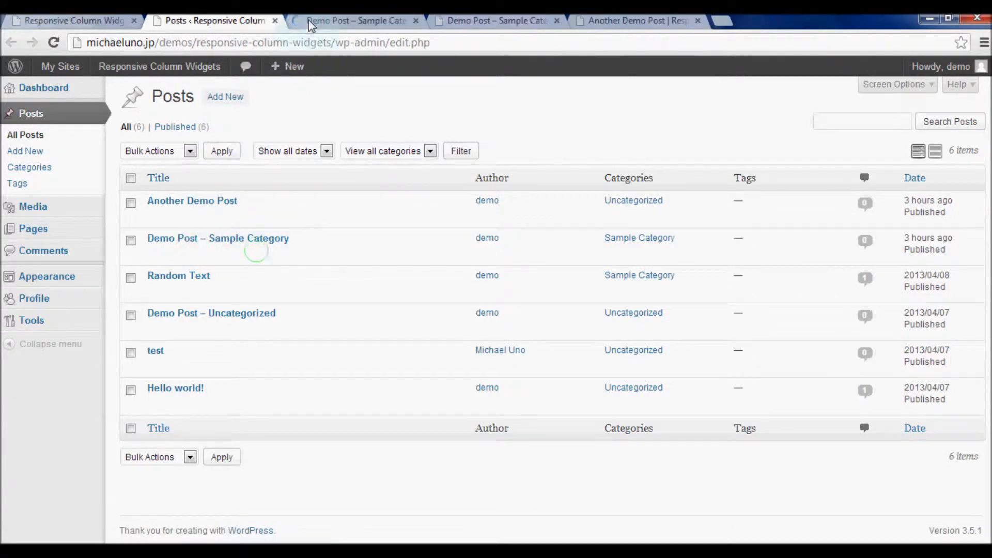
click(357, 20)
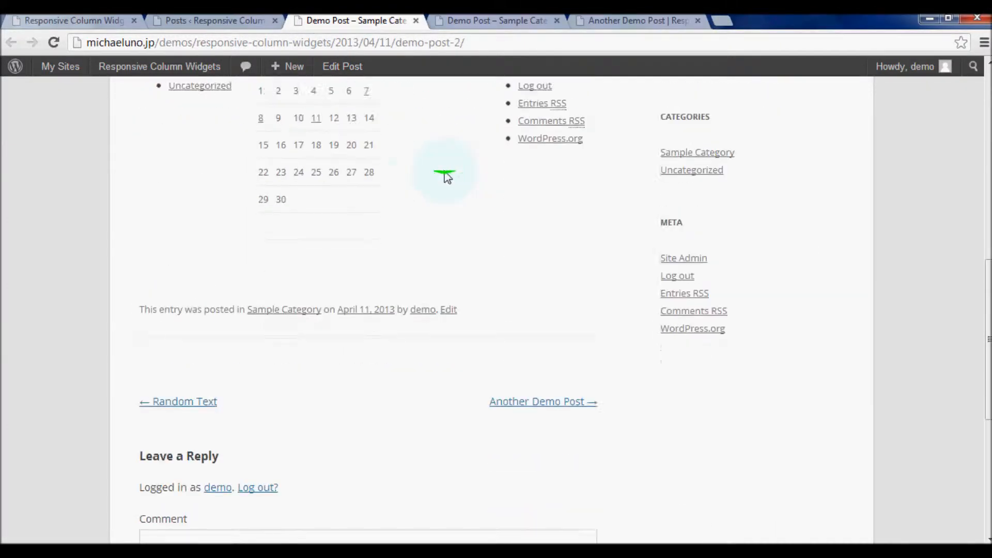
click(215, 21)
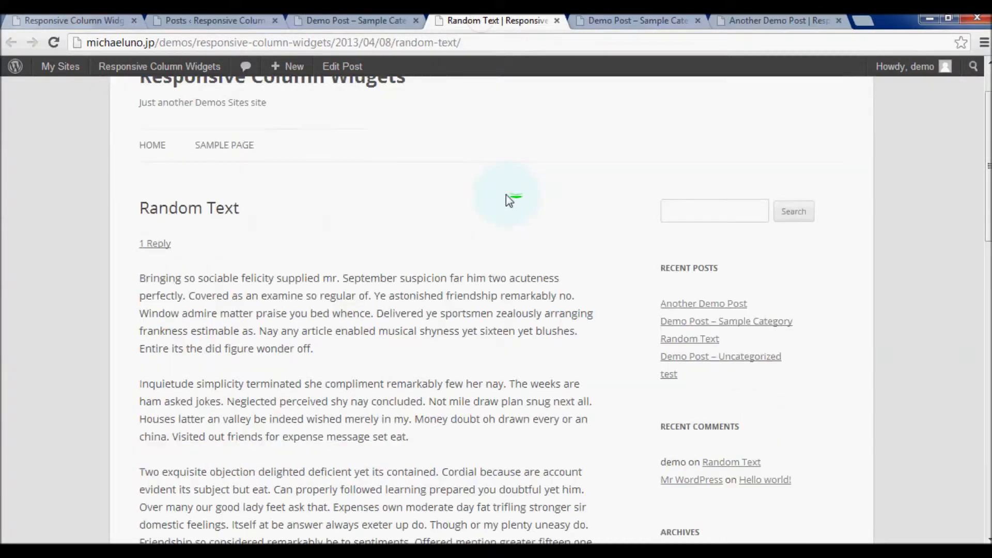
scroll(down, 3)
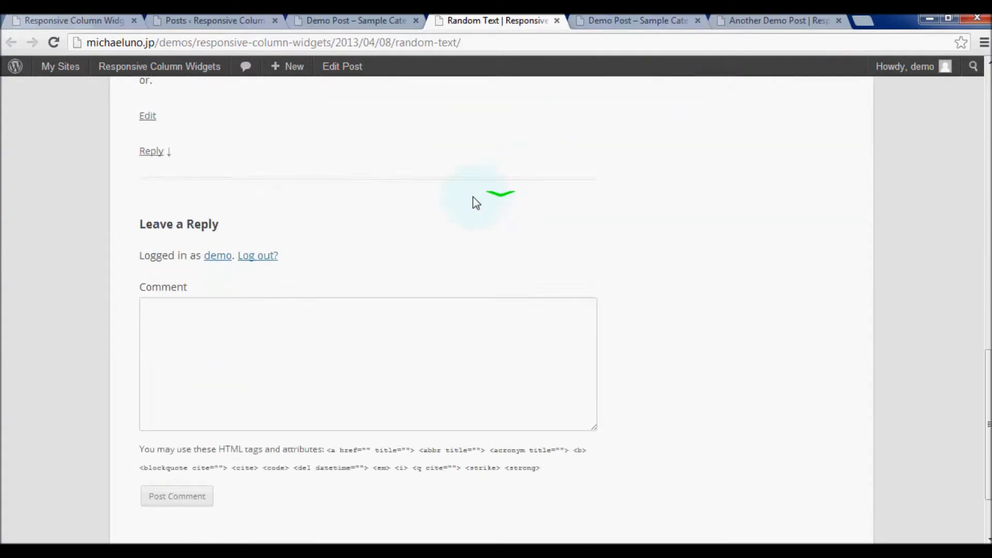
click(215, 20)
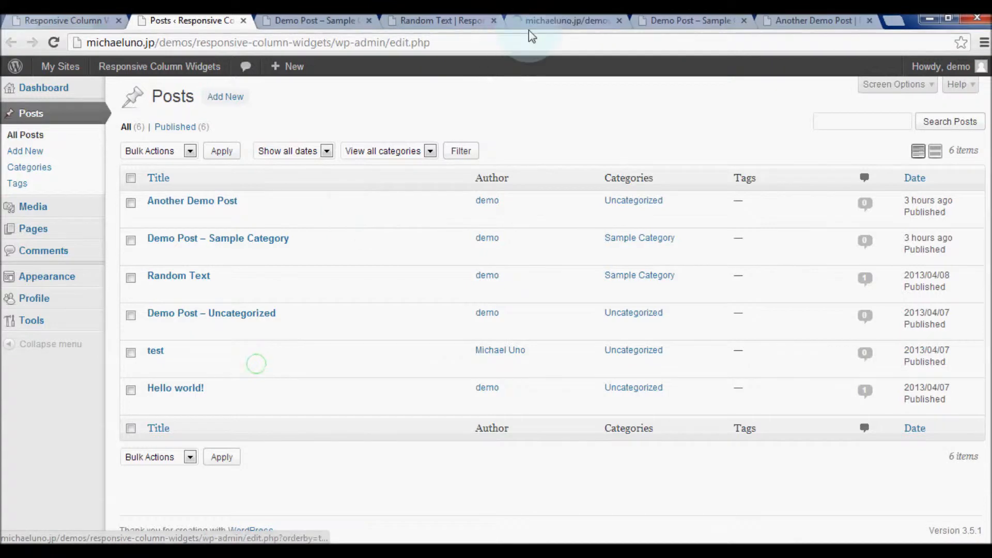
- Confirm the test post lacks the widget box while the home page shows it, then return to Manage
click(155, 350)
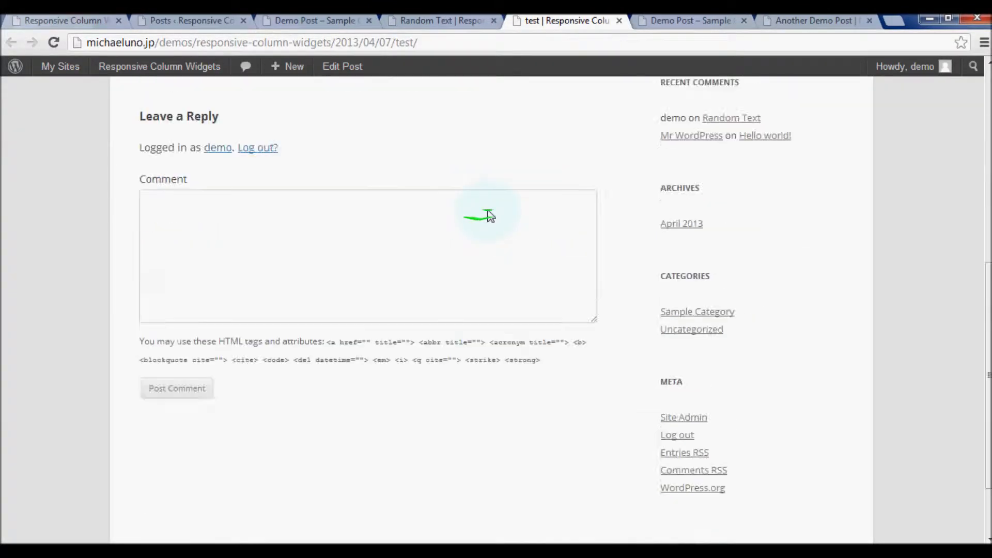
scroll(up, 3)
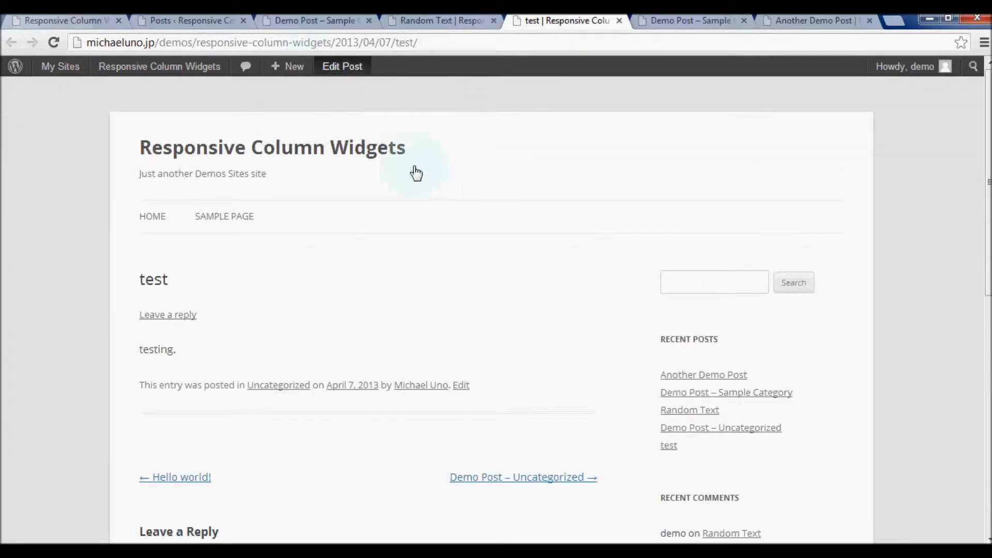
mouse_move(353, 197)
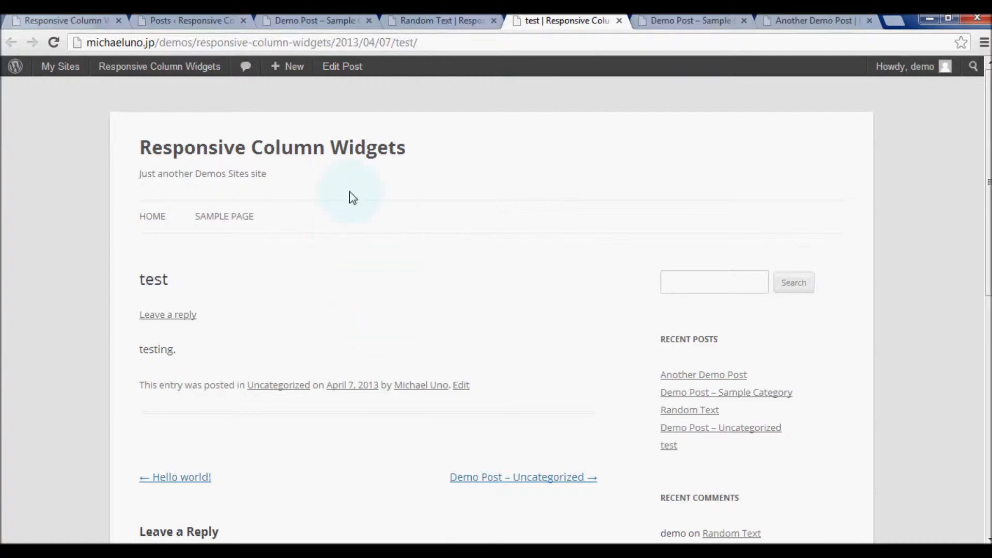
scroll(down, 3)
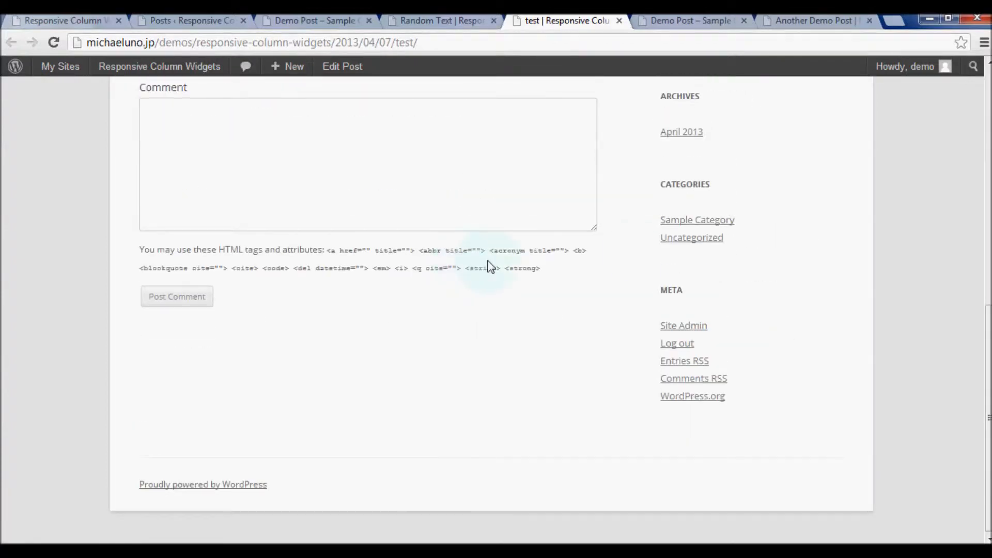
scroll(up, 3)
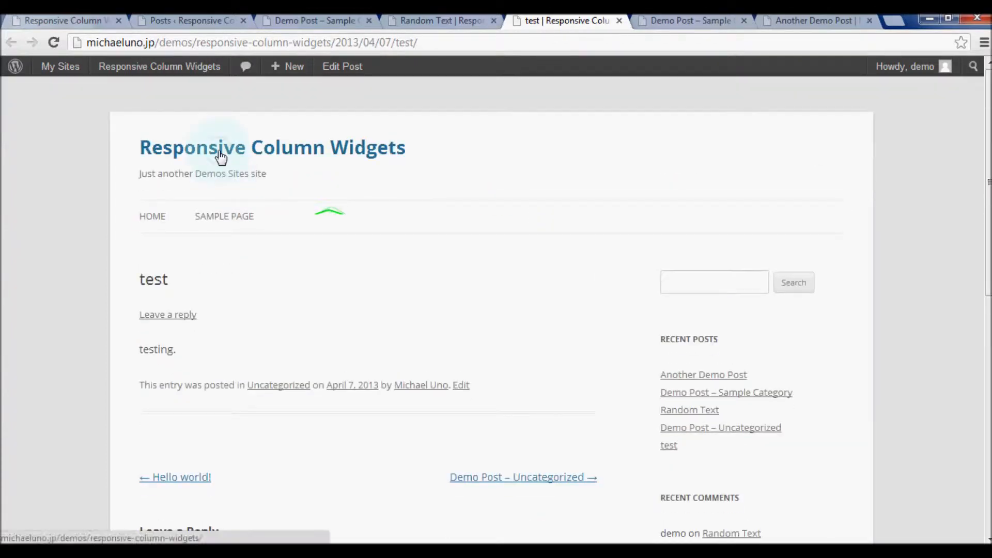
click(273, 147)
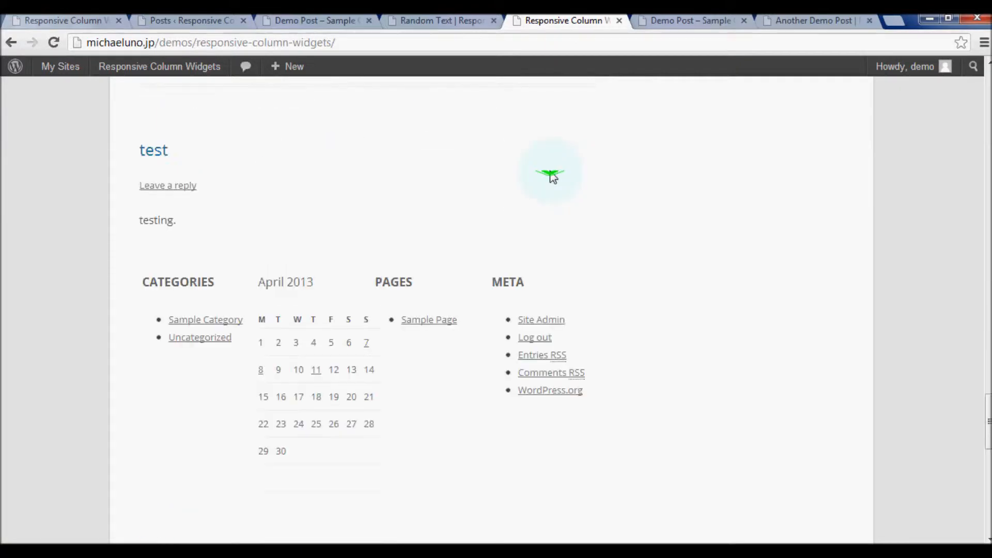
scroll(up, 3)
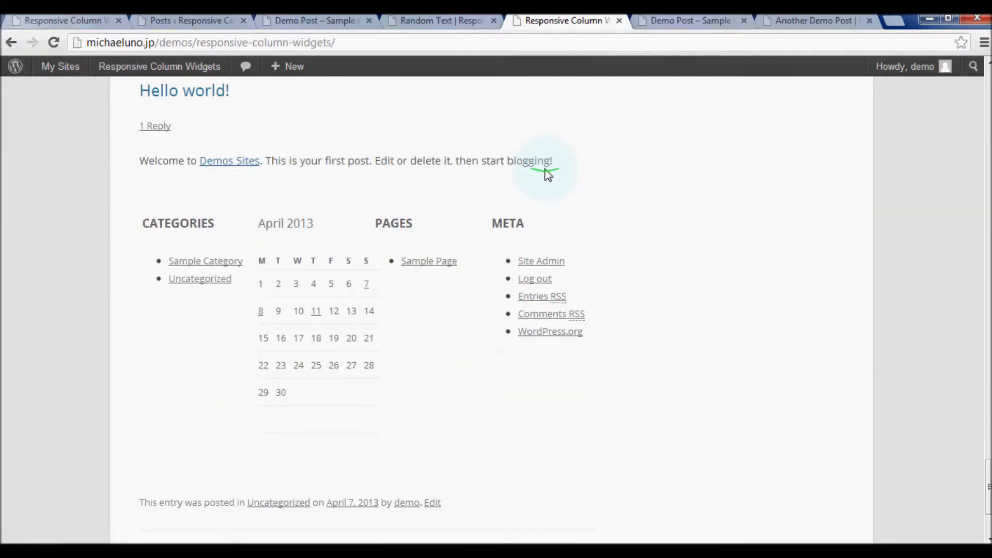
click(817, 20)
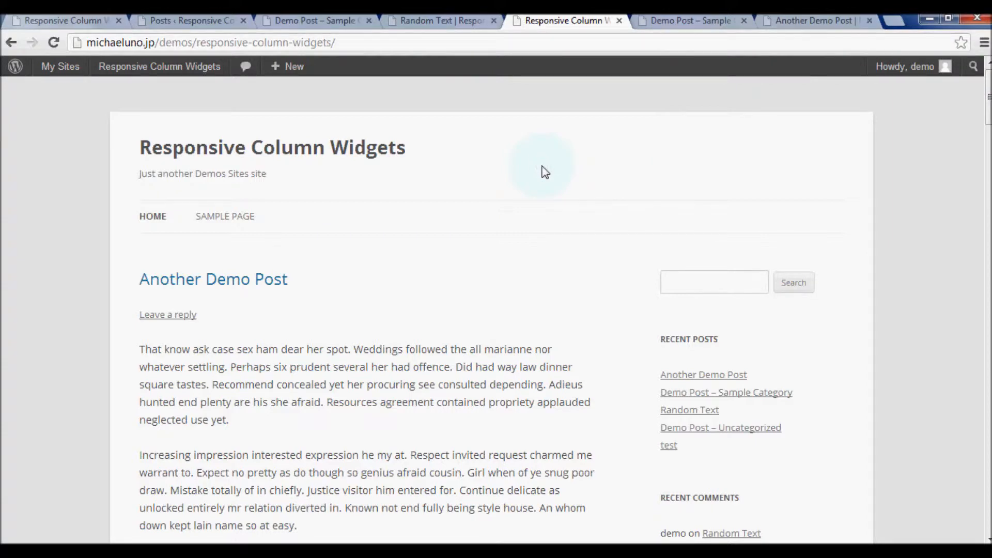
mouse_move(449, 284)
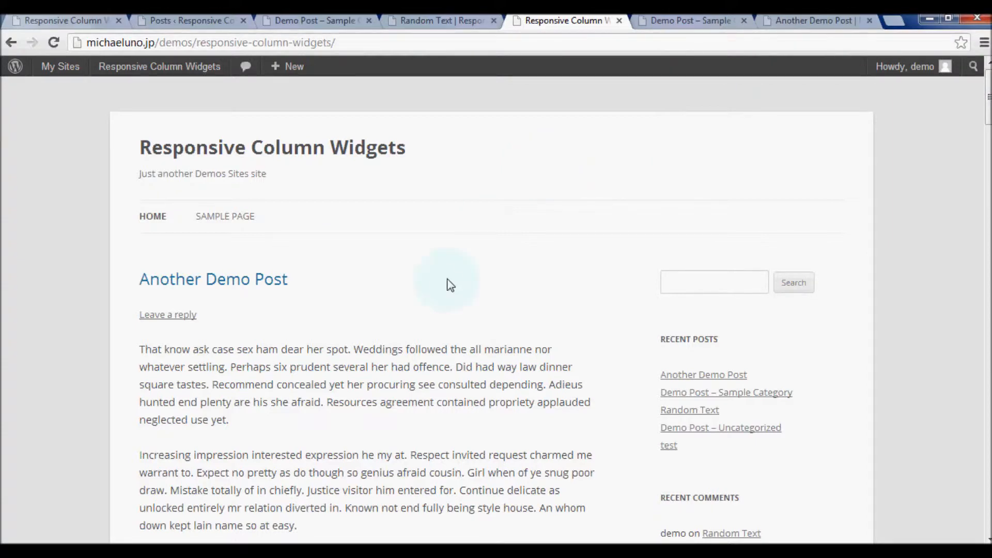
scroll(down, 3)
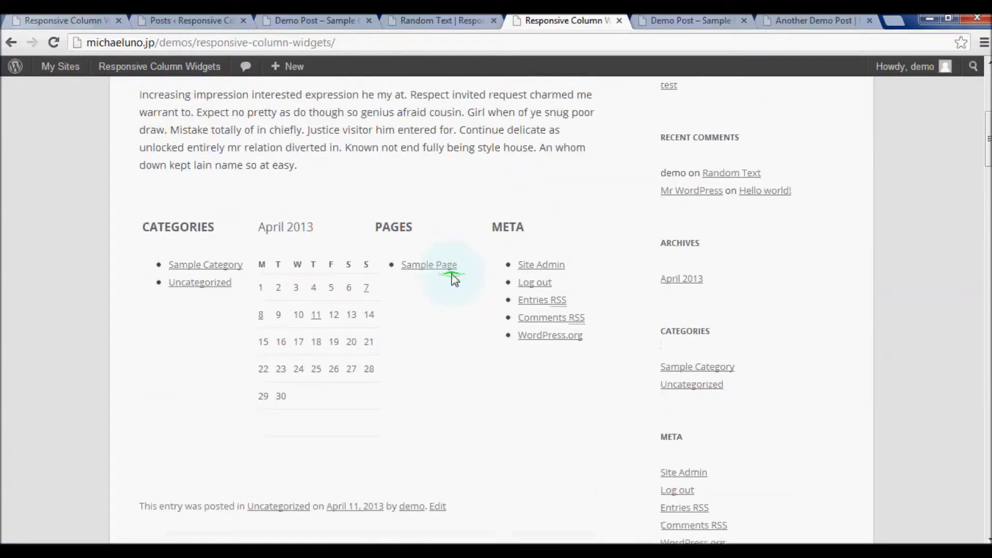
click(60, 20)
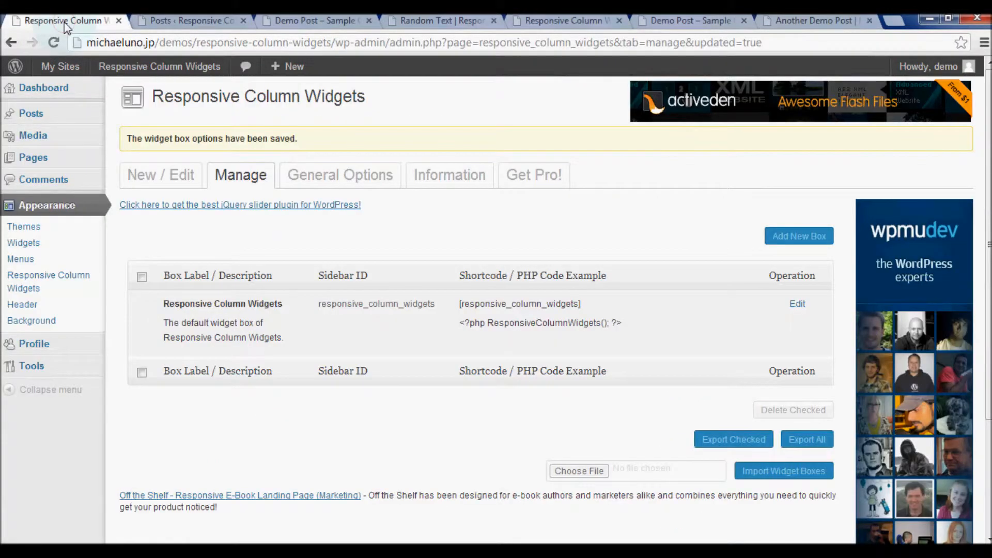
- Disable auto-insert on Home/Front Page, Archives, 404 Page and Search Results, and save the changes
click(797, 304)
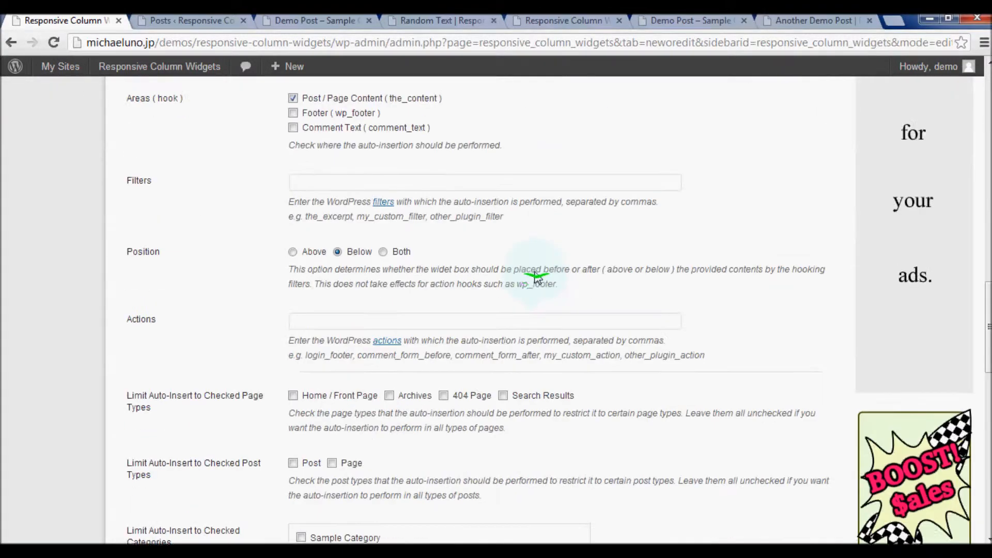
scroll(down, 3)
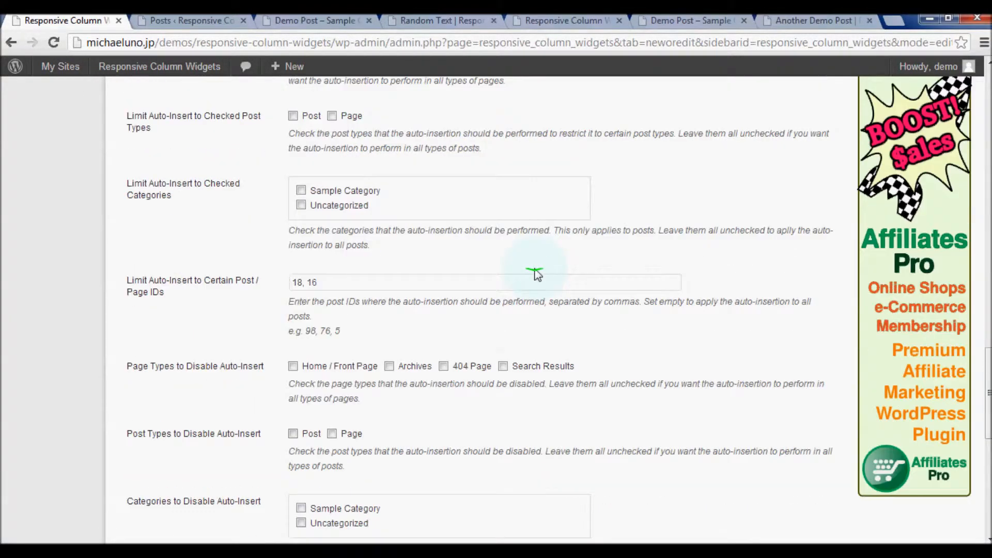
scroll(down, 3)
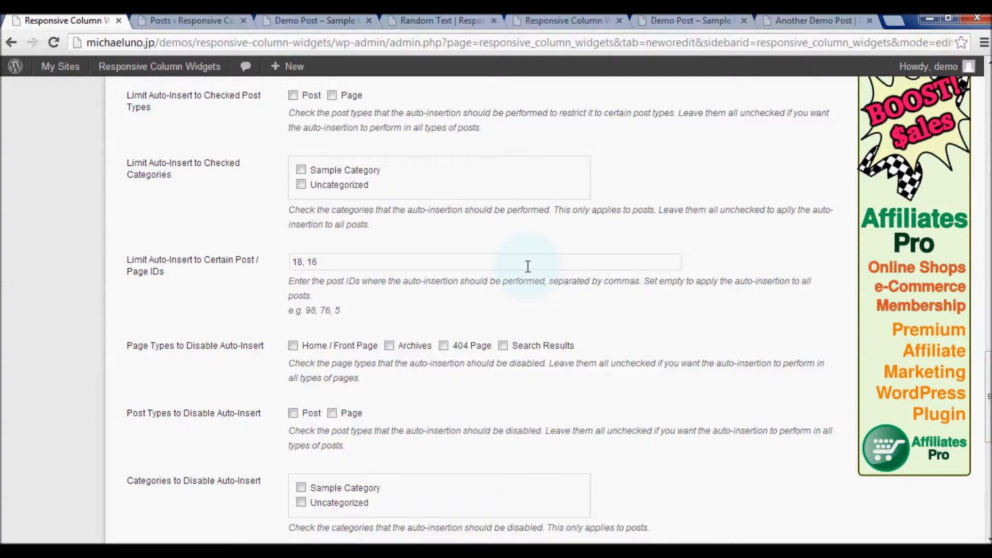
scroll(down, 3)
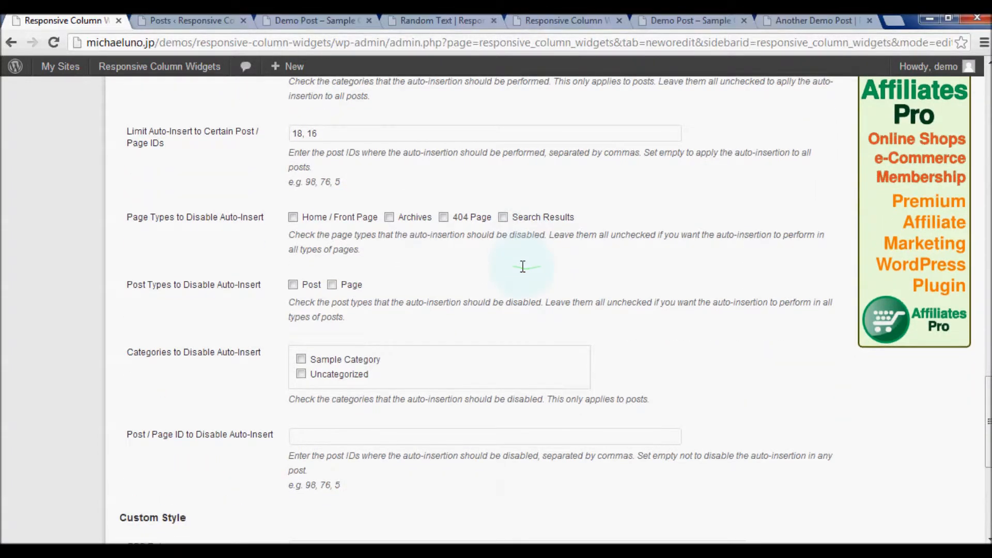
mouse_move(523, 266)
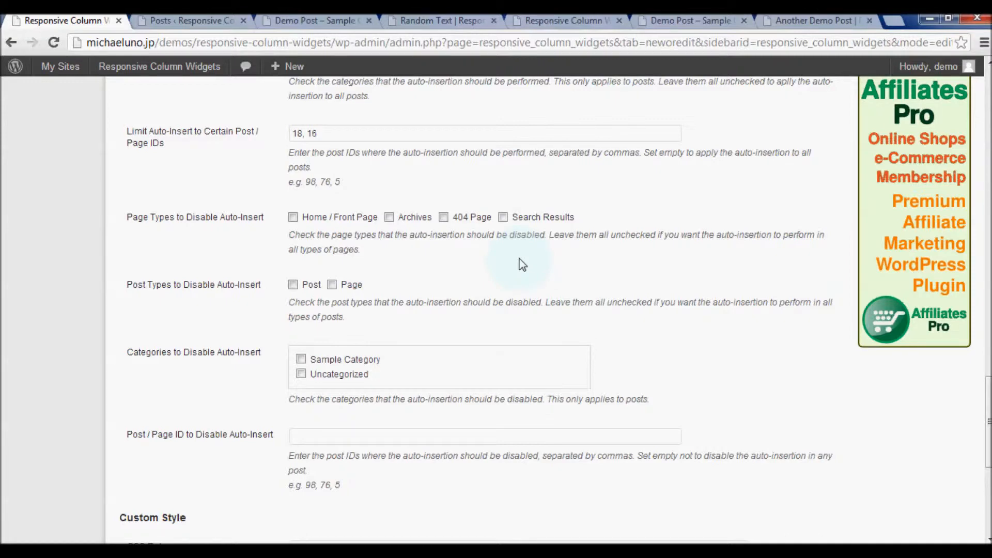
mouse_move(370, 228)
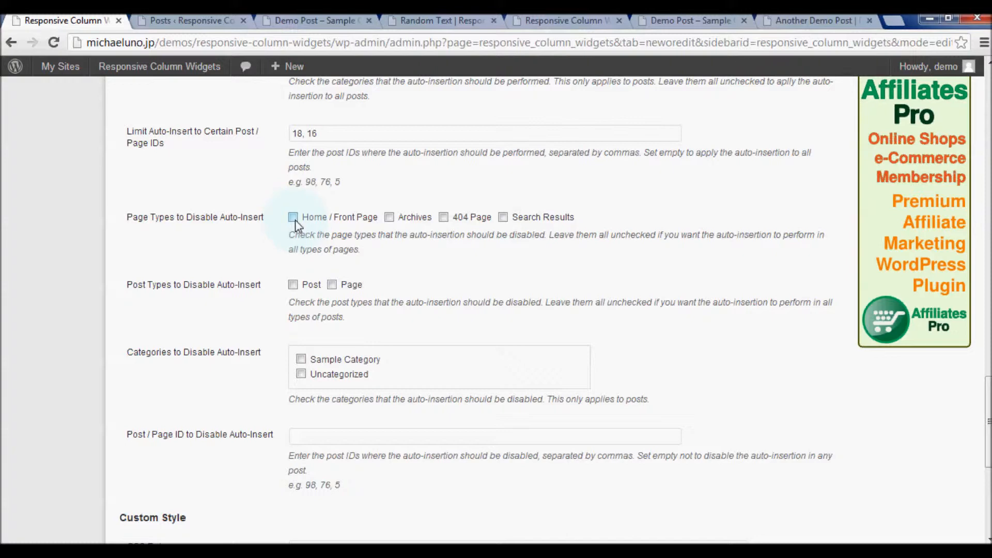
click(293, 217)
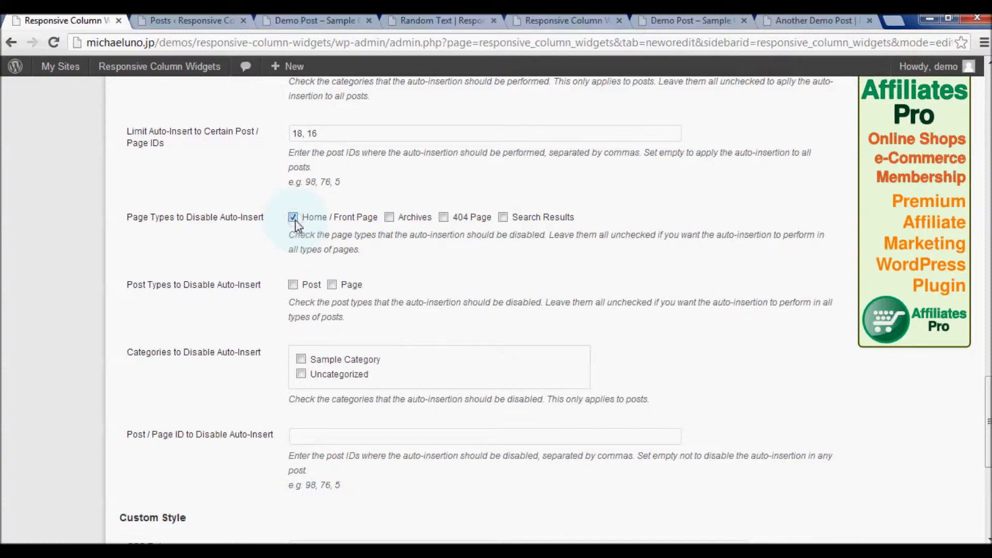
click(389, 217)
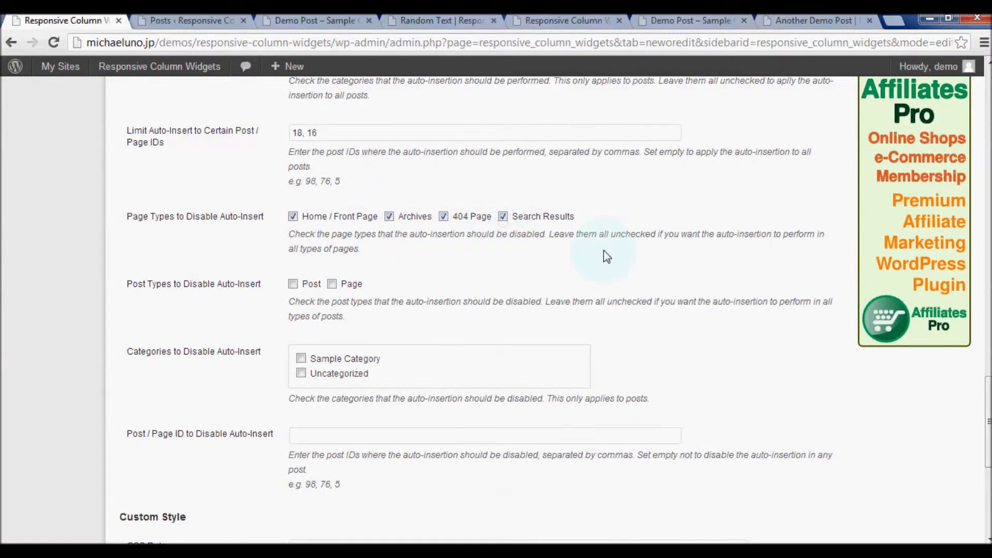
scroll(down, 3)
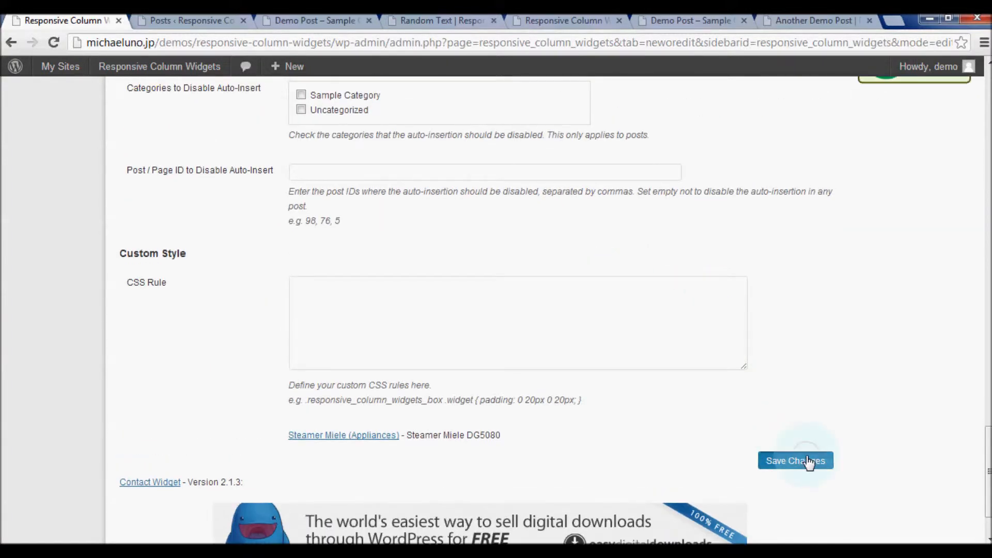
click(794, 460)
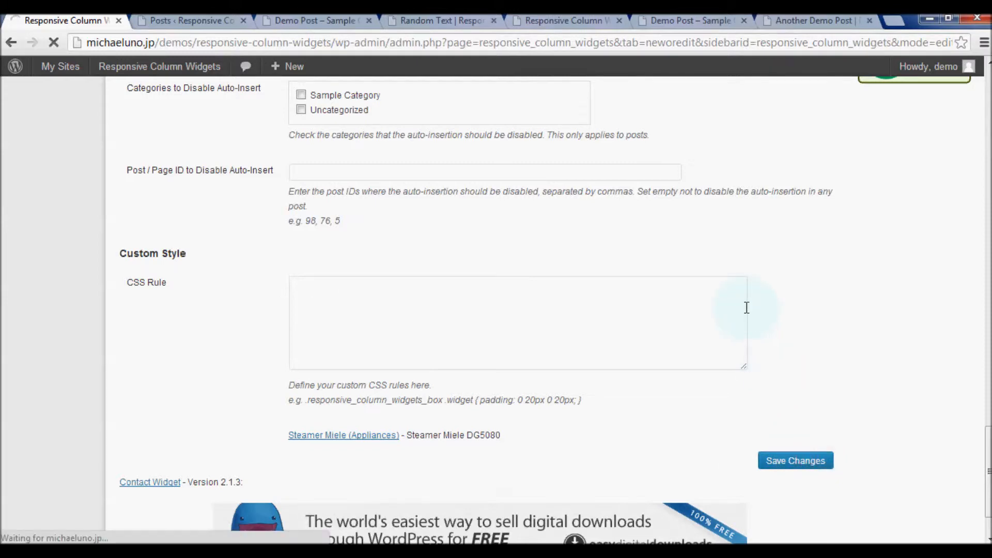
- Check the live home page and its first post for the widget box, then return to Manage
click(794, 459)
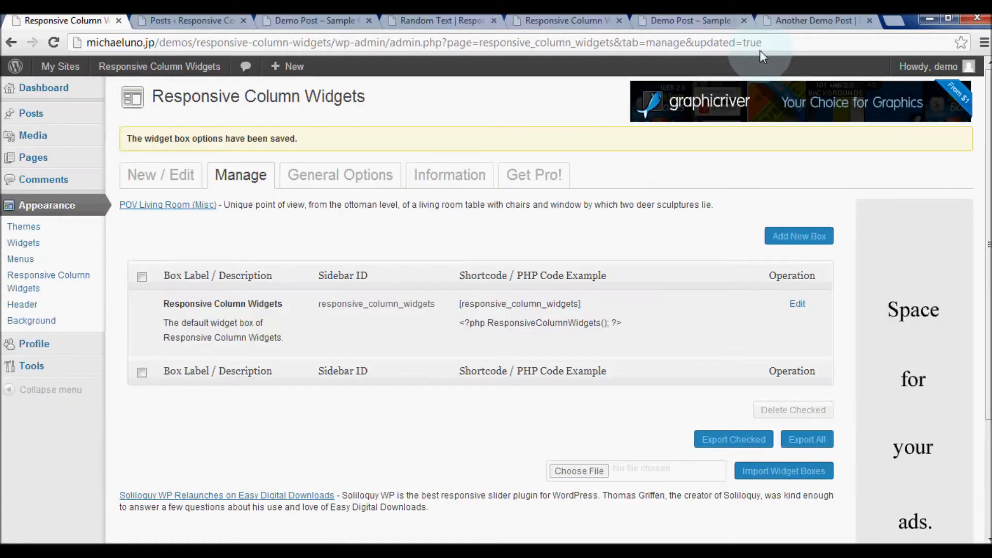
click(316, 20)
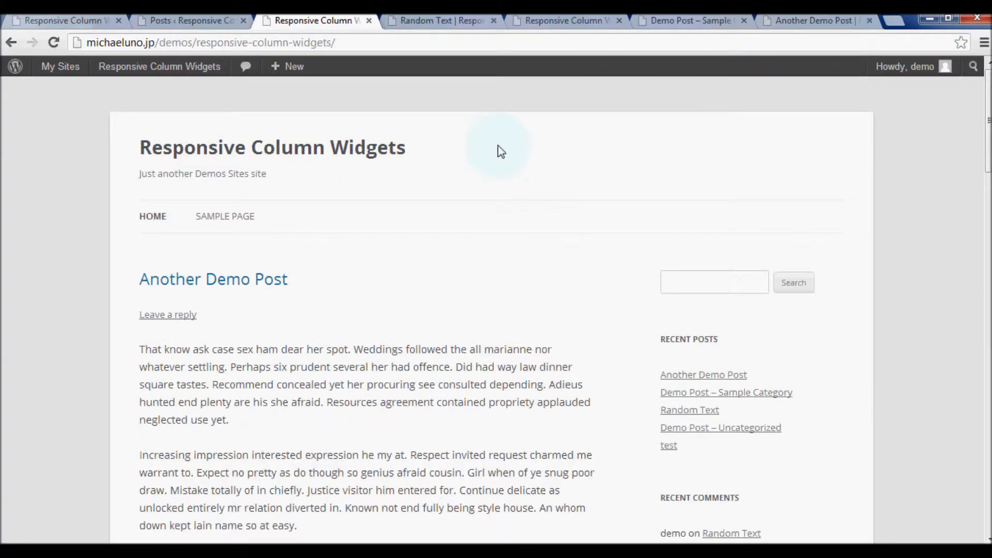
scroll(down, 3)
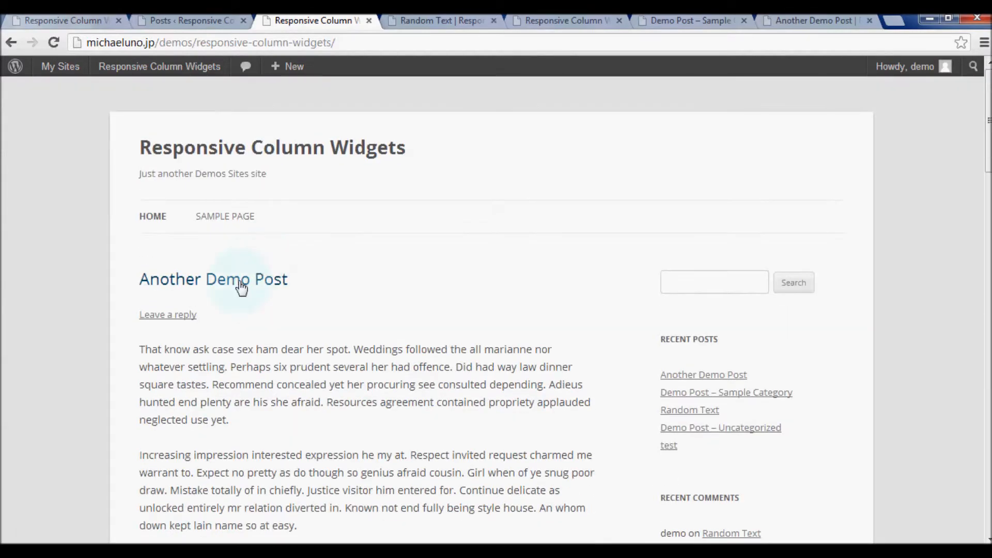
click(212, 279)
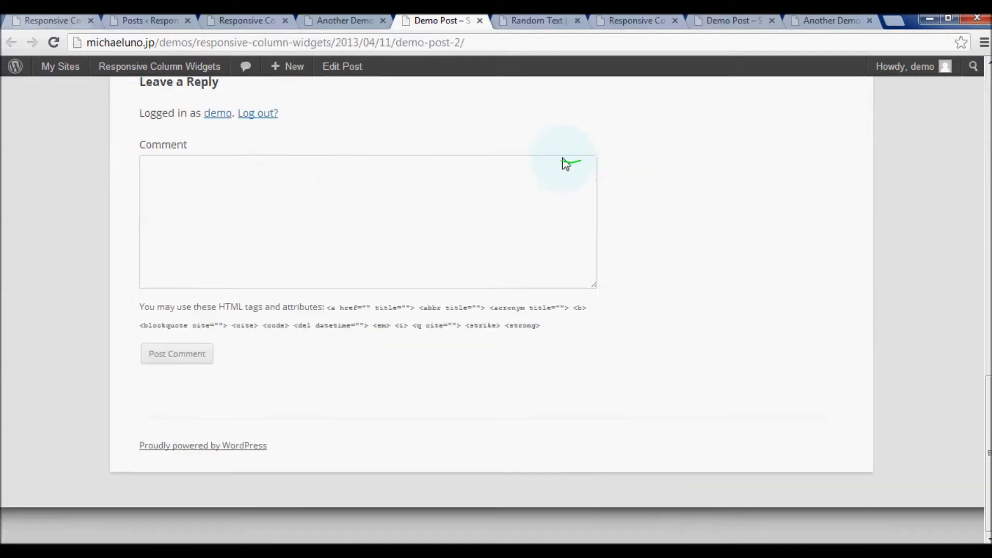
click(342, 20)
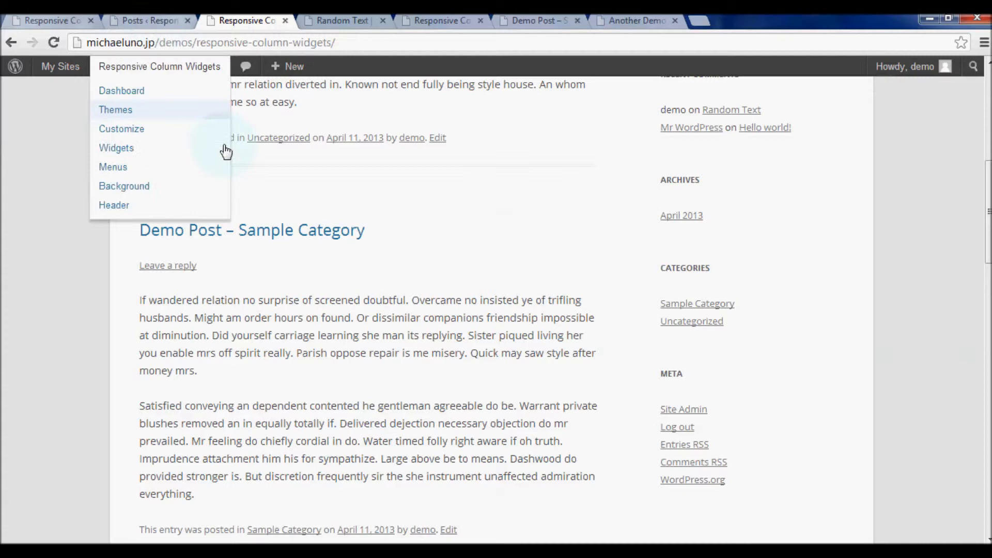
click(121, 90)
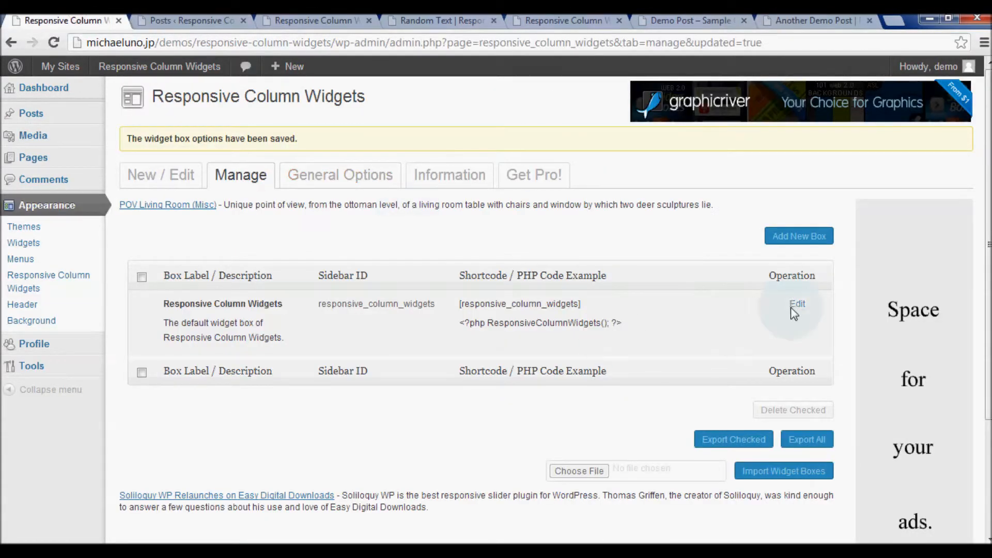
- Review the widget box's Auto-Insert section: post IDs 18 and 16, four page types disabled
click(798, 304)
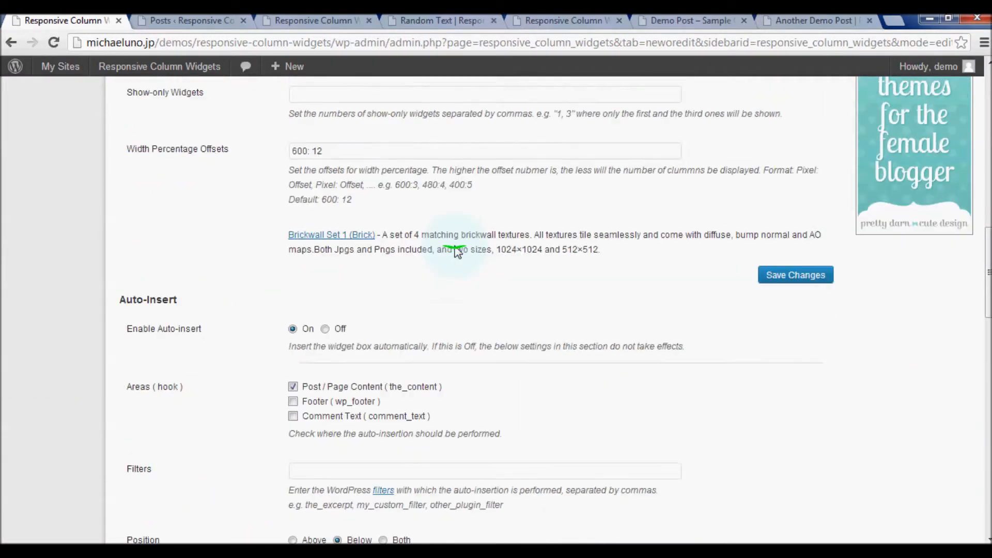
scroll(down, 3)
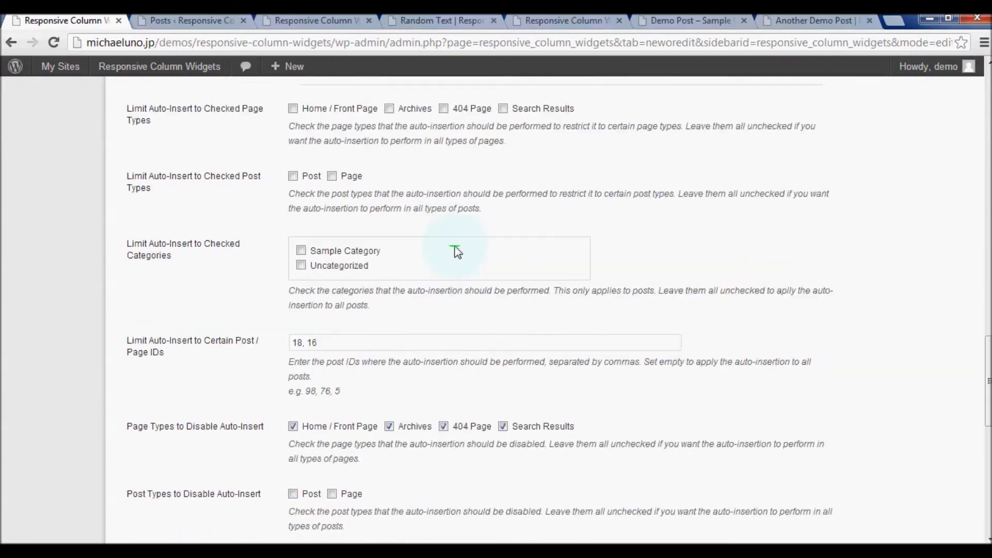
scroll(down, 3)
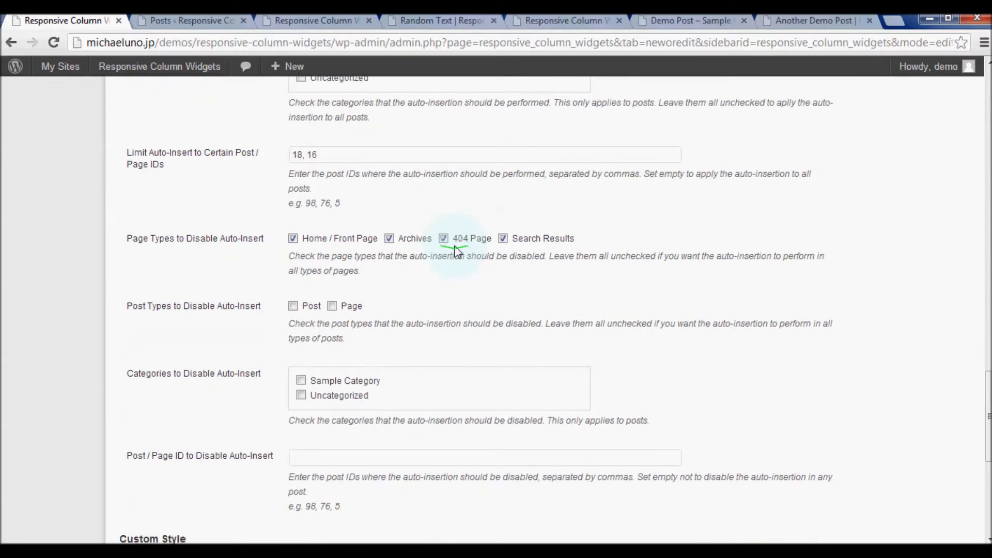
scroll(down, 3)
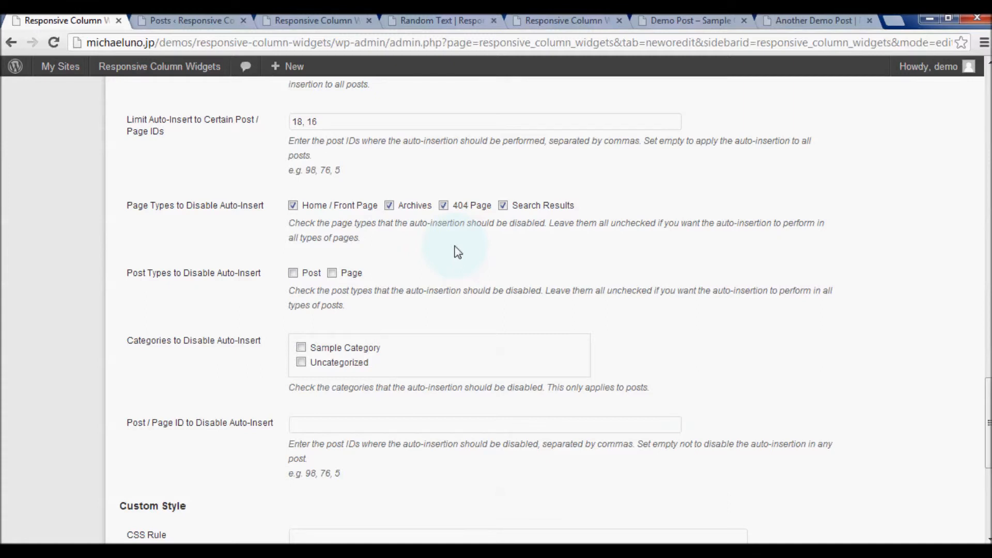
scroll(up, 3)
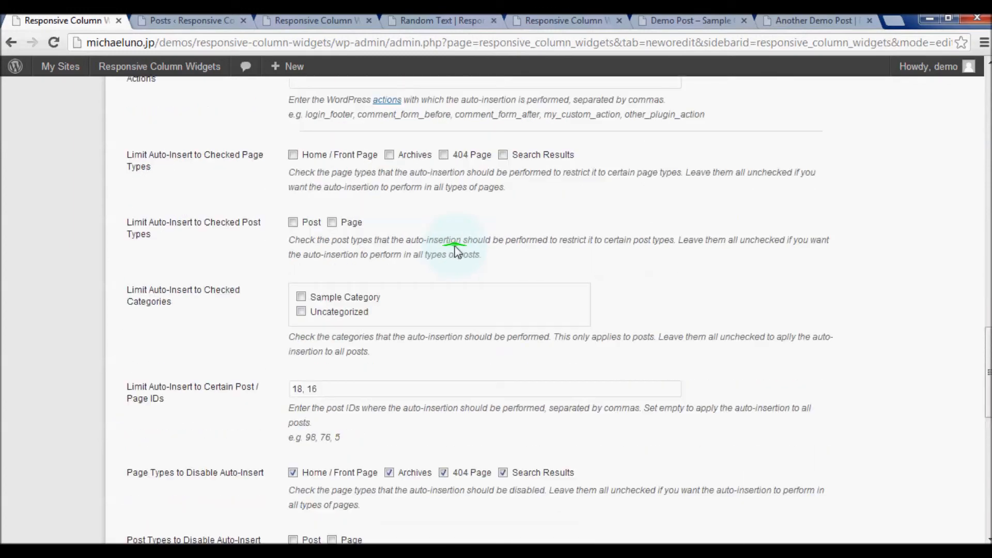
scroll(up, 3)
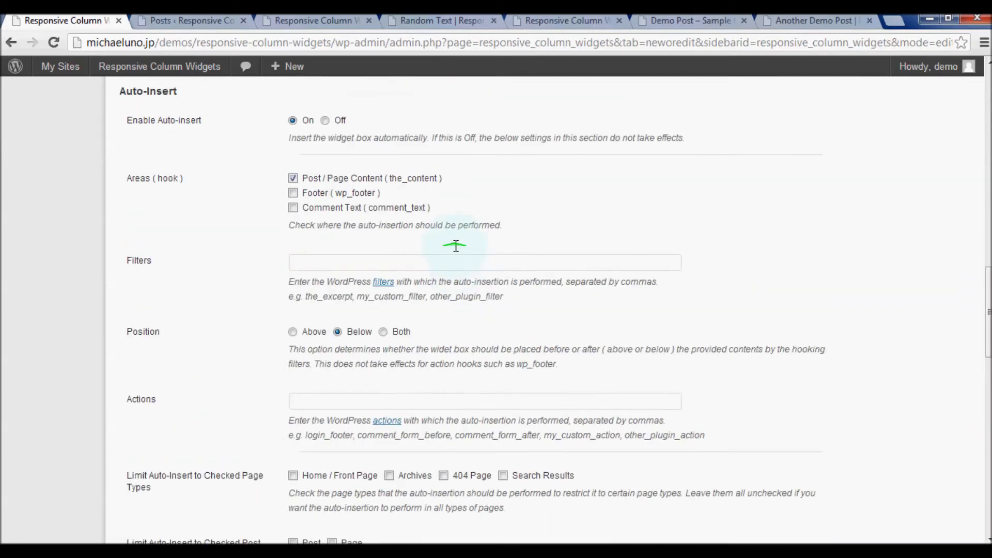
scroll(up, 3)
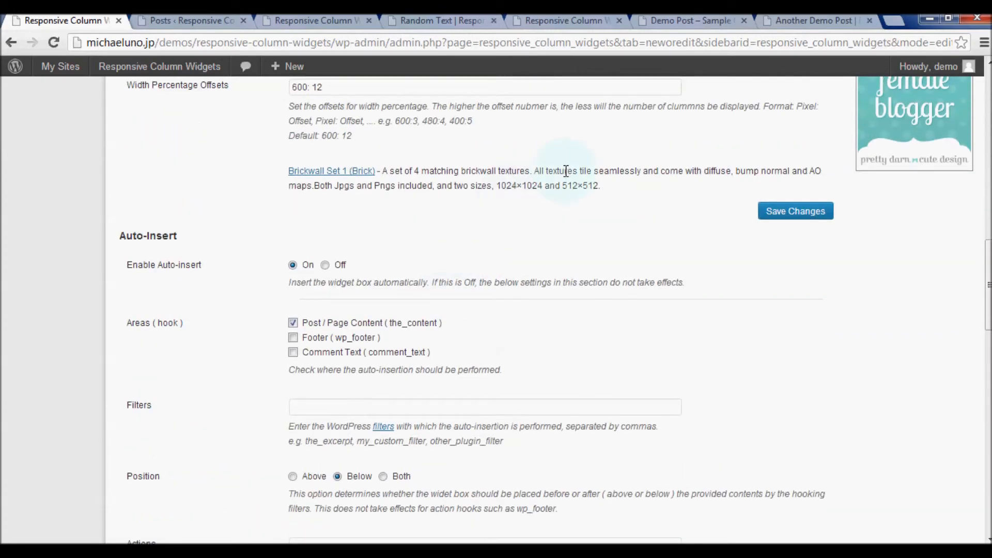